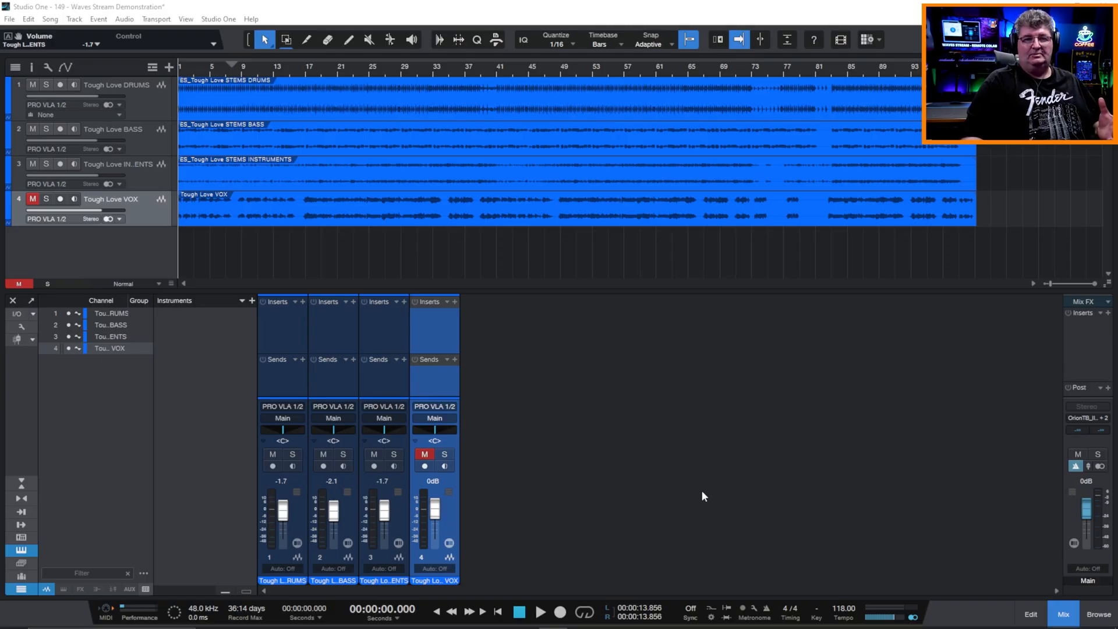
pyautogui.moveTo(700, 495)
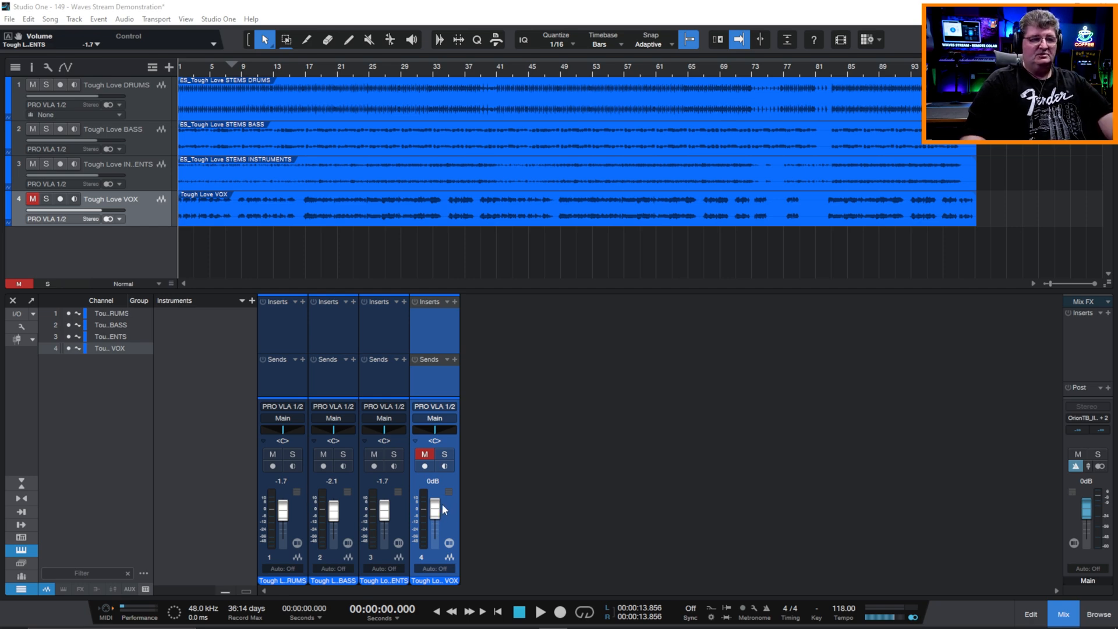
pyautogui.moveTo(595, 500)
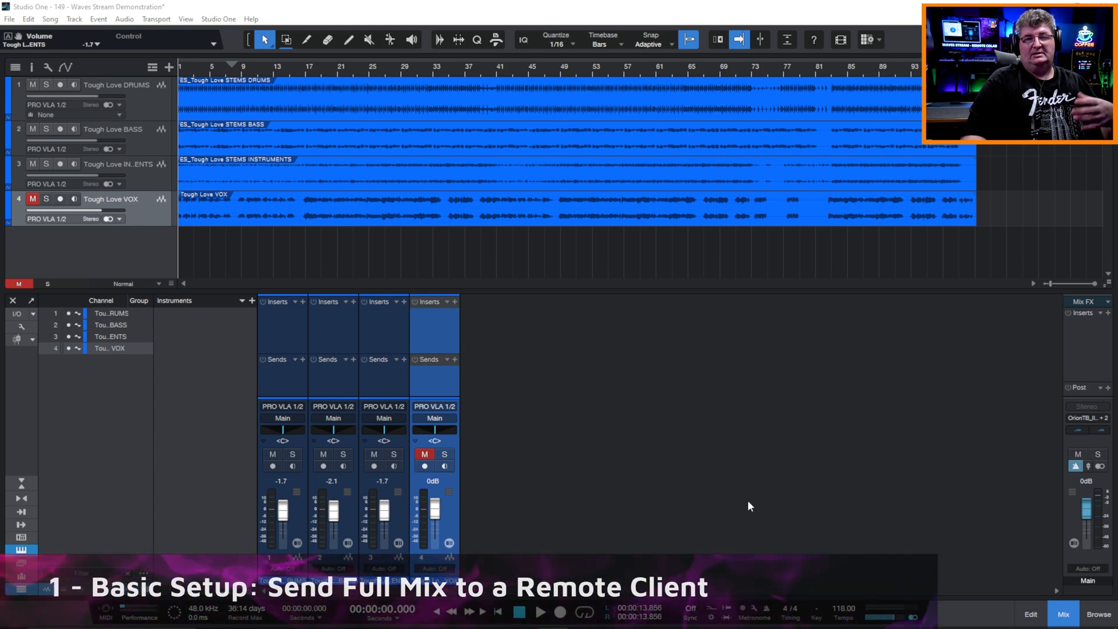
pyautogui.moveTo(496, 489)
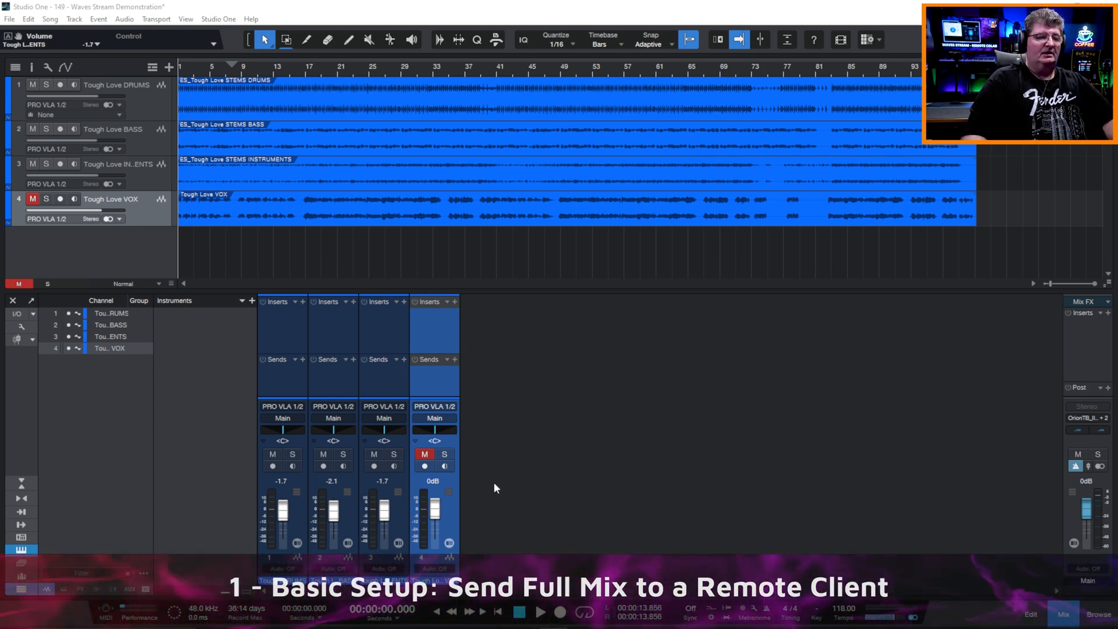
pyautogui.moveTo(377, 499)
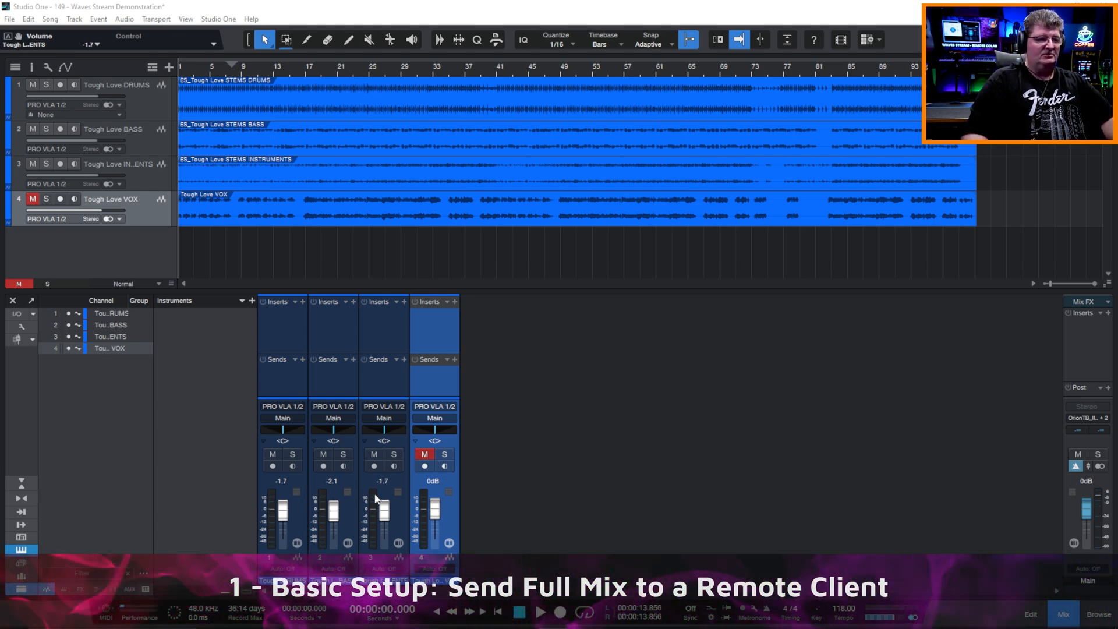
pyautogui.moveTo(1068, 350)
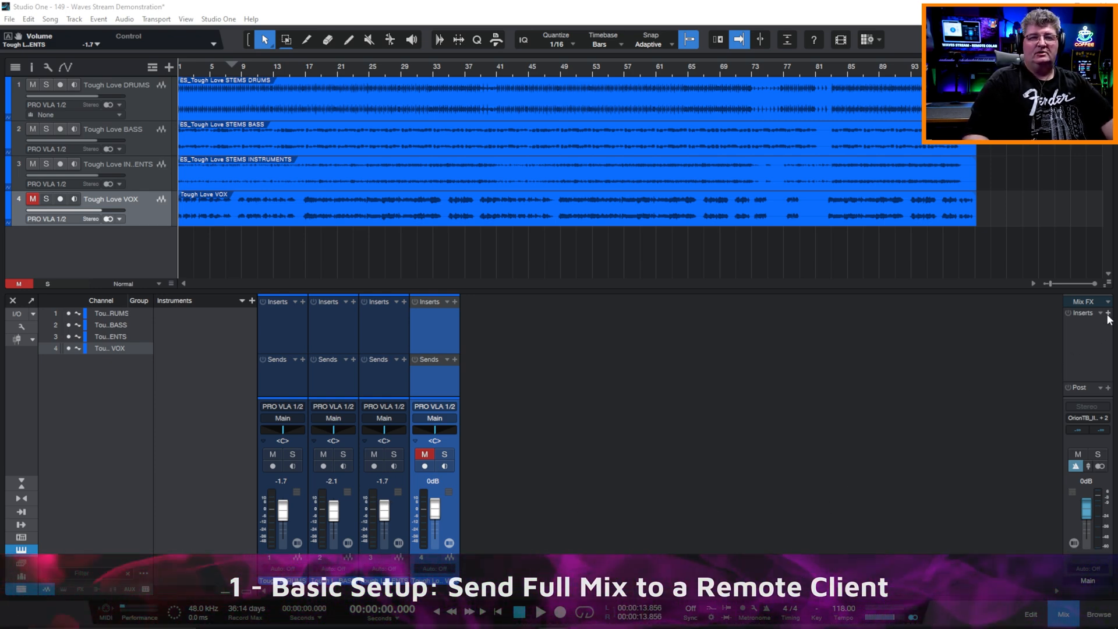
pyautogui.moveTo(1054, 409)
pyautogui.write('stre')
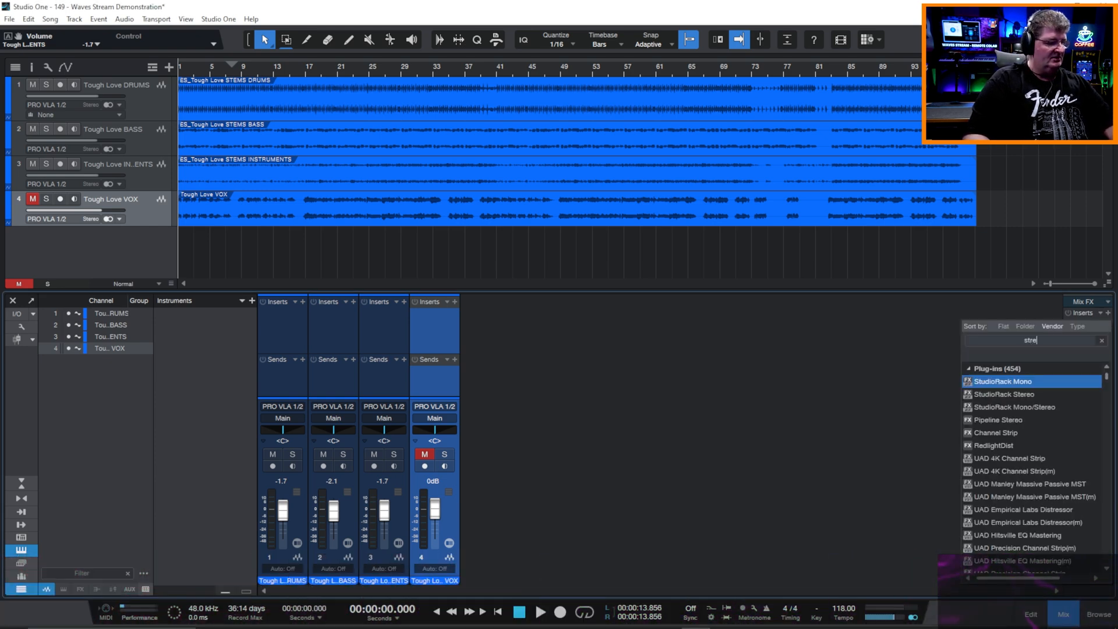
# Insert Waves Stream Send Stereo on the main output bus.
pyautogui.write('am')
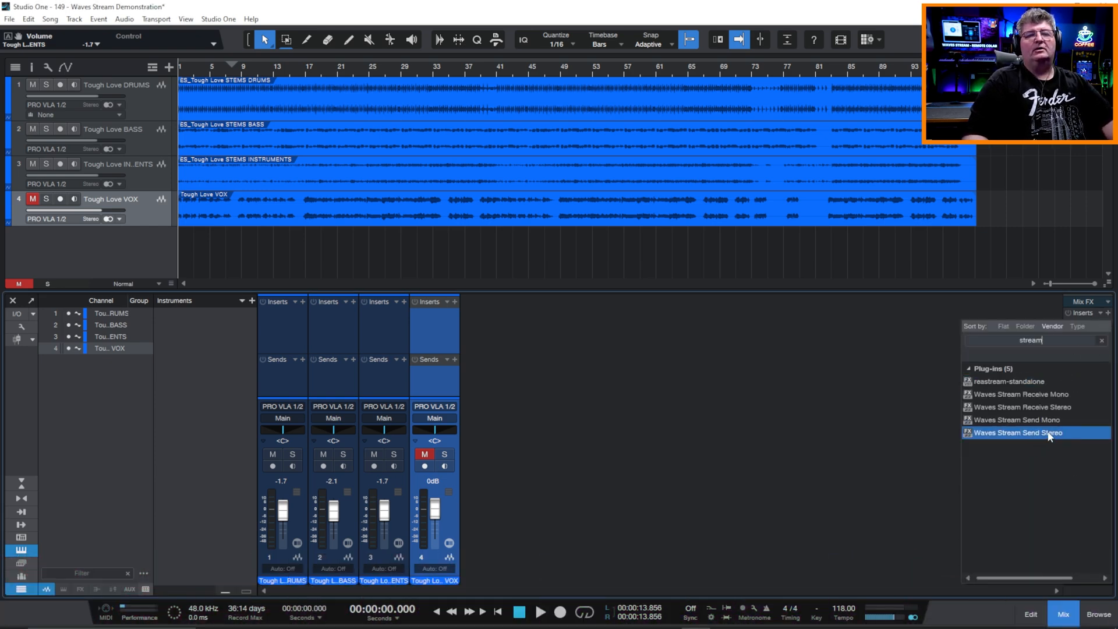
pyautogui.doubleClick(1018, 432)
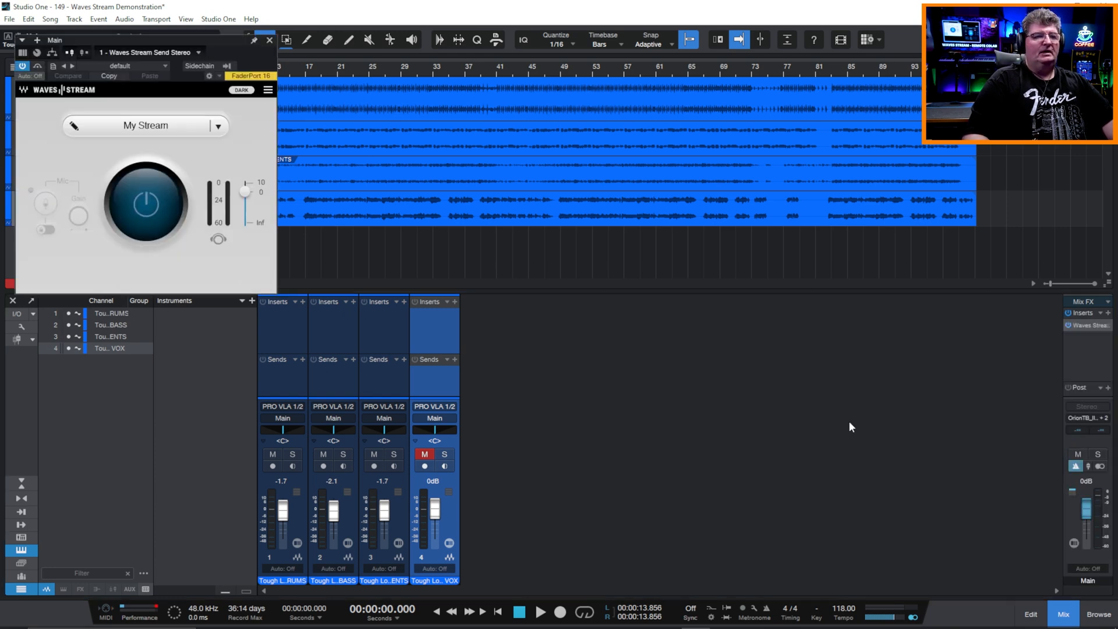
pyautogui.moveTo(271, 165)
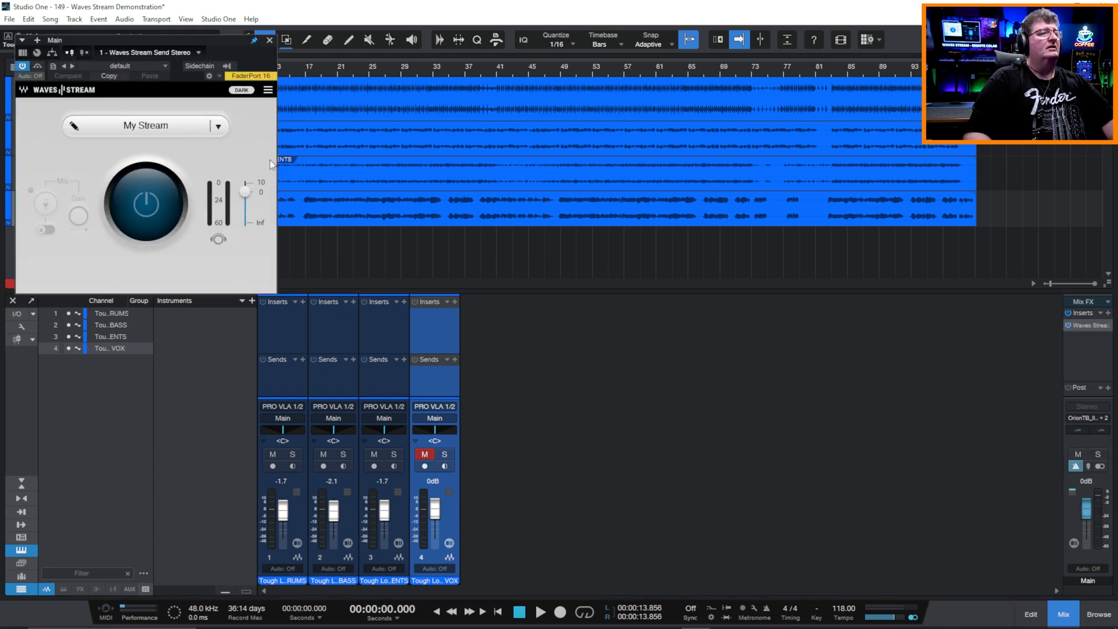
pyautogui.moveTo(441, 421)
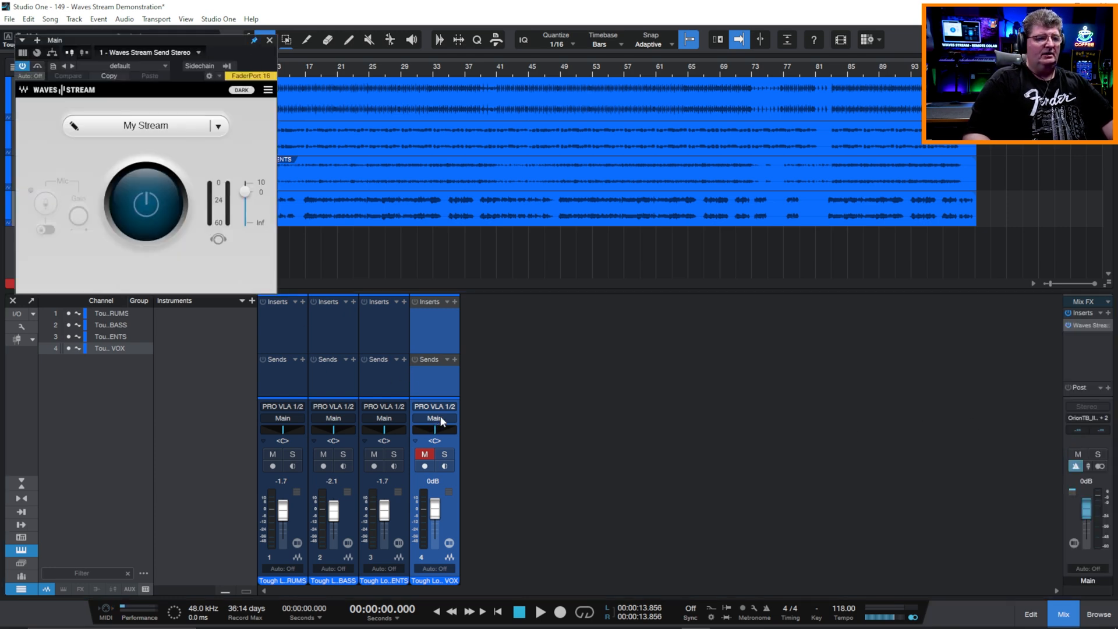
pyautogui.moveTo(472, 267)
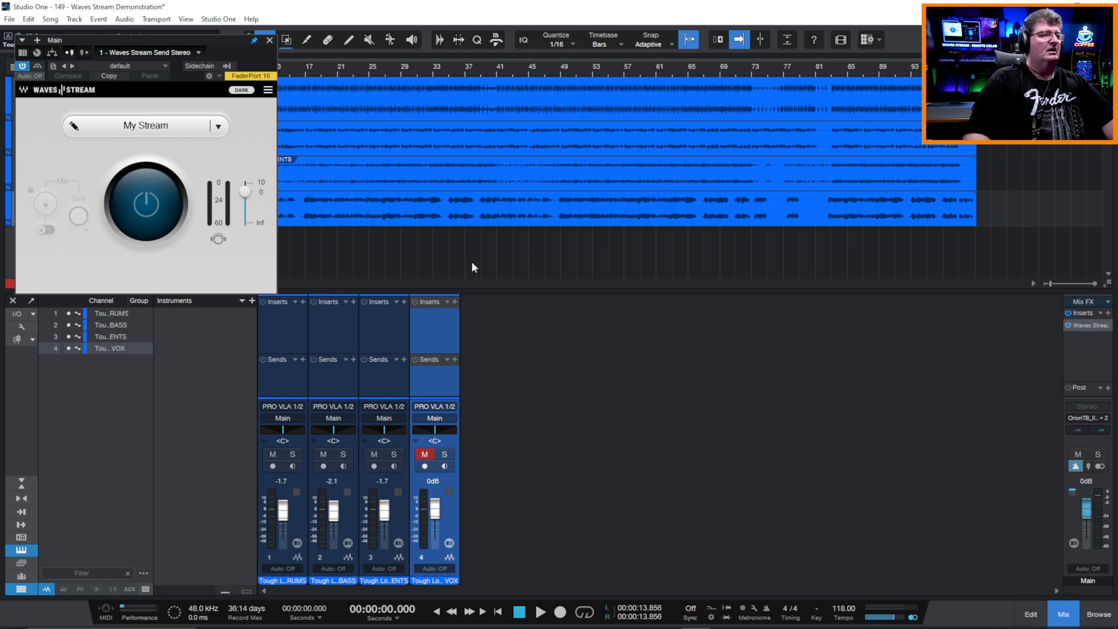
# Power on the Waves Stream Send plugin to go live with a shareable QR code.
pyautogui.click(145, 205)
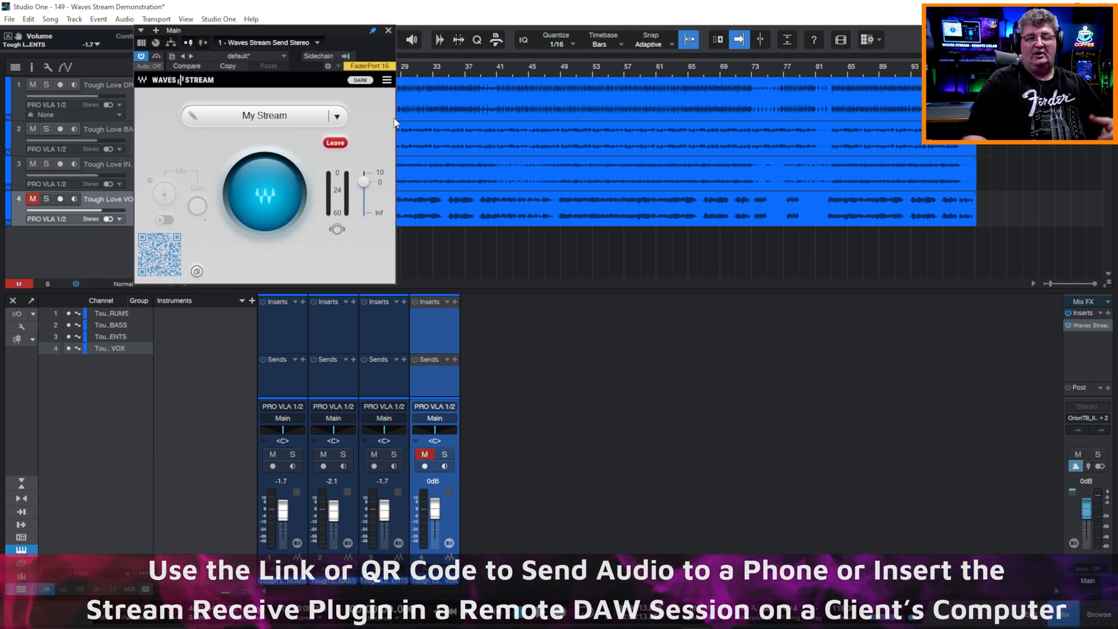
pyautogui.moveTo(238, 289)
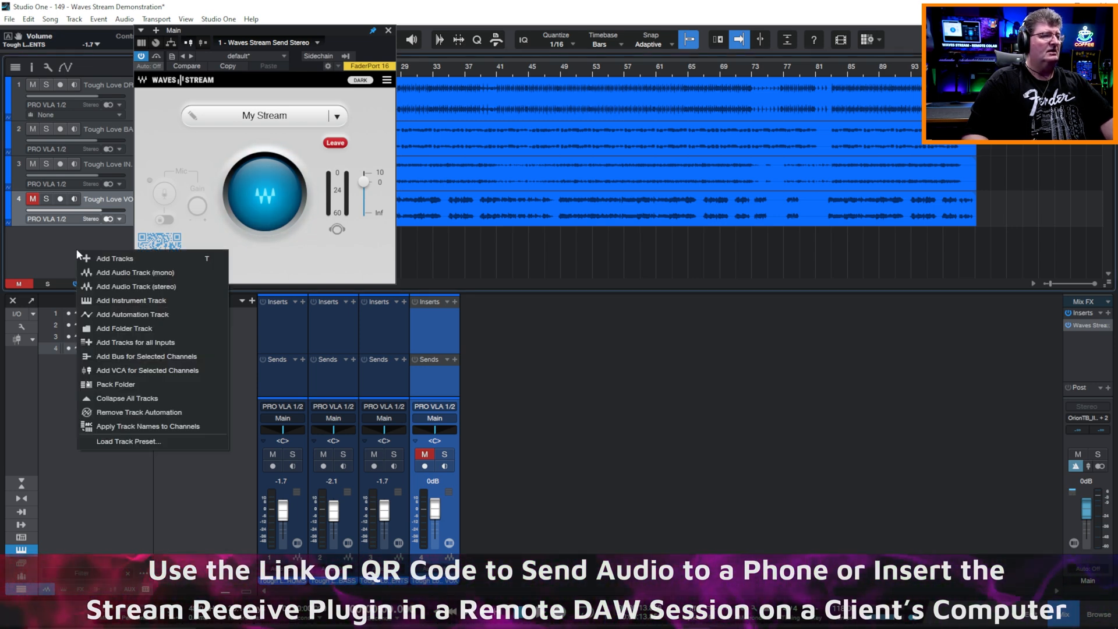
# Add a stereo STREAM RETURN track and search its inserts for 'str'.
pyautogui.click(115, 258)
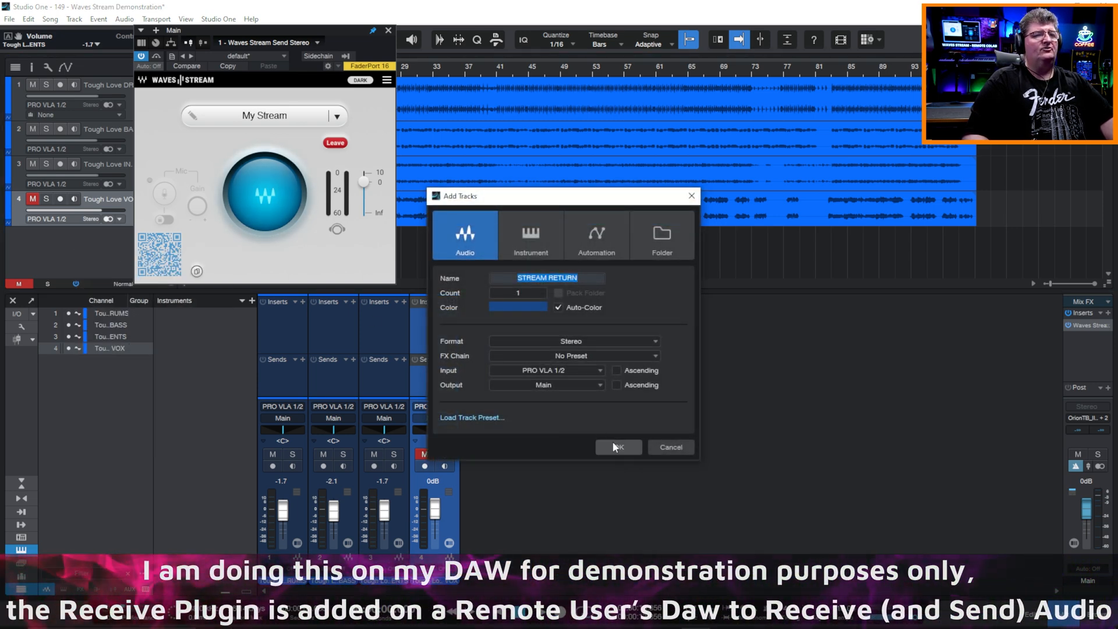
pyautogui.click(617, 447)
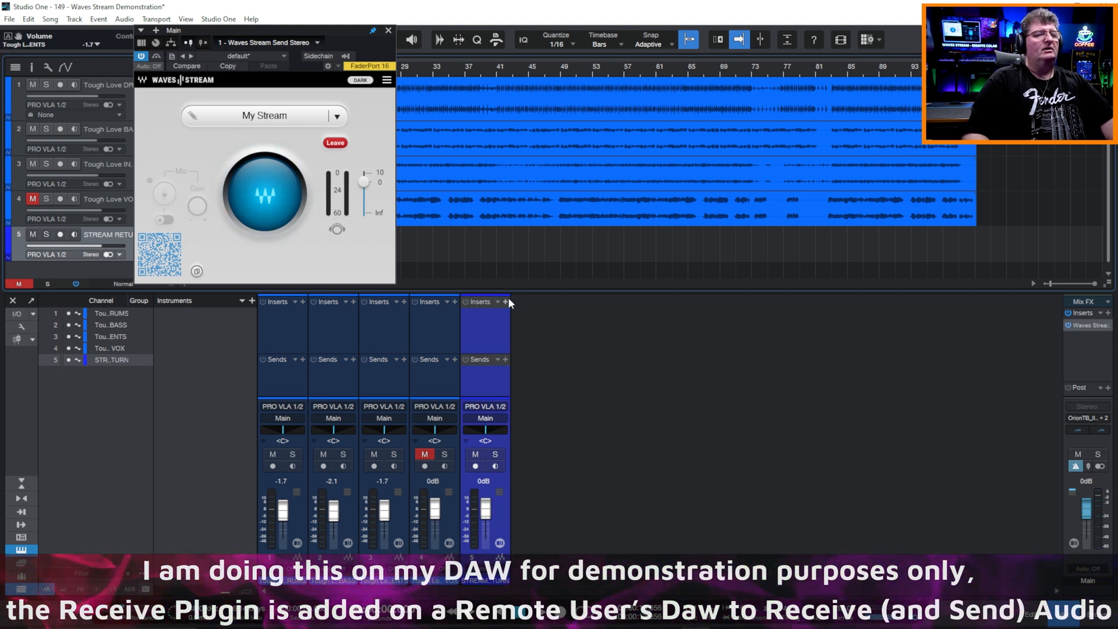
pyautogui.click(506, 301)
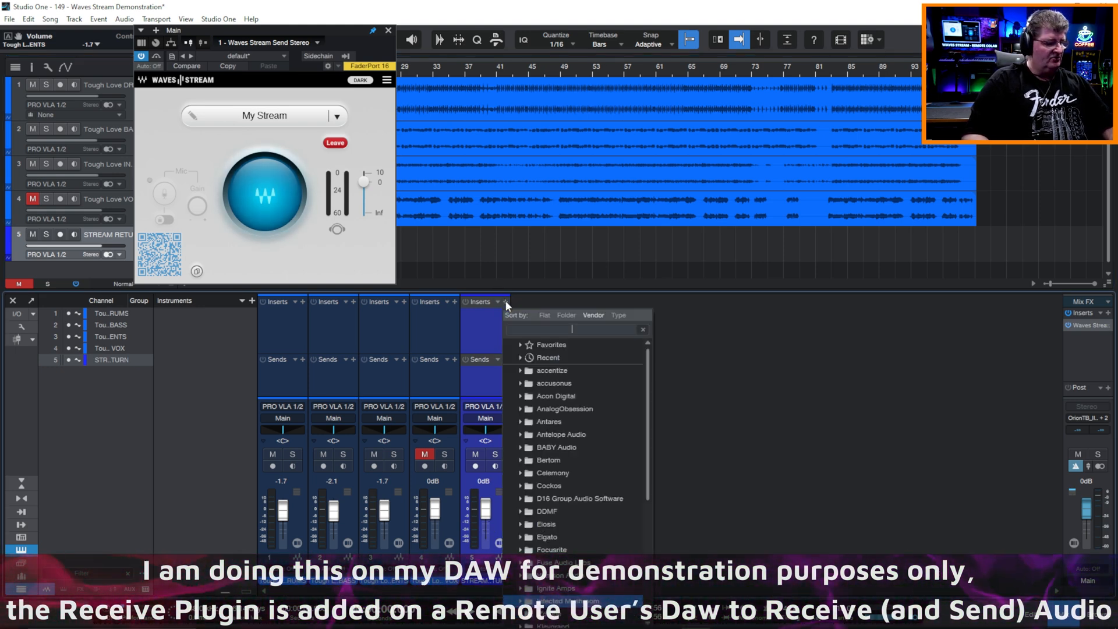
pyautogui.write('str')
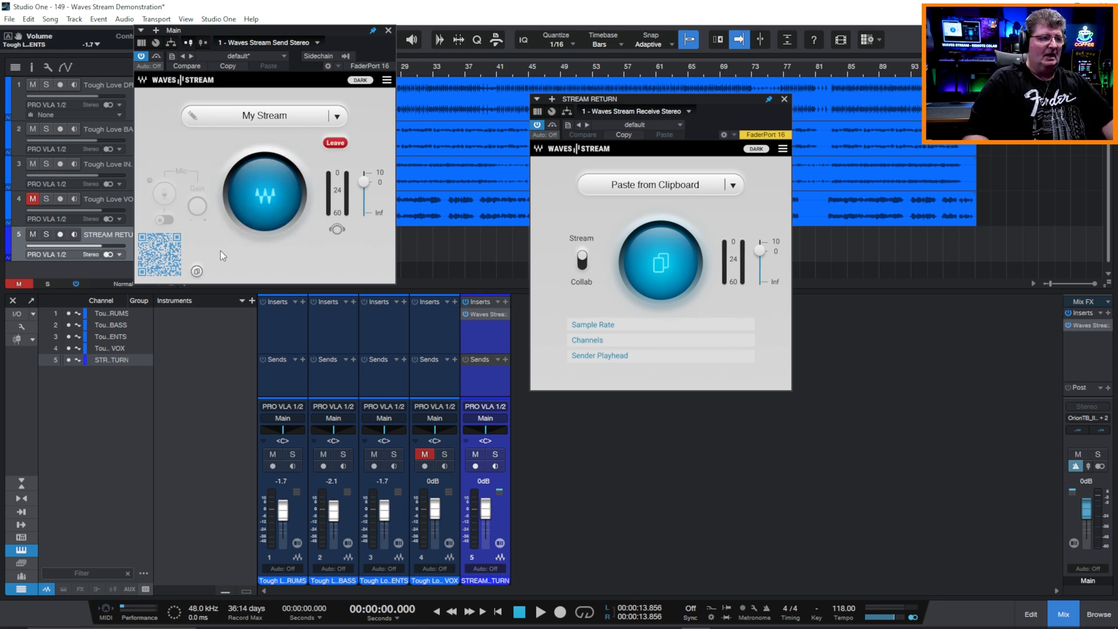
# Join My Stream in Waves Stream Receive via the pasted link and go live.
pyautogui.click(195, 270)
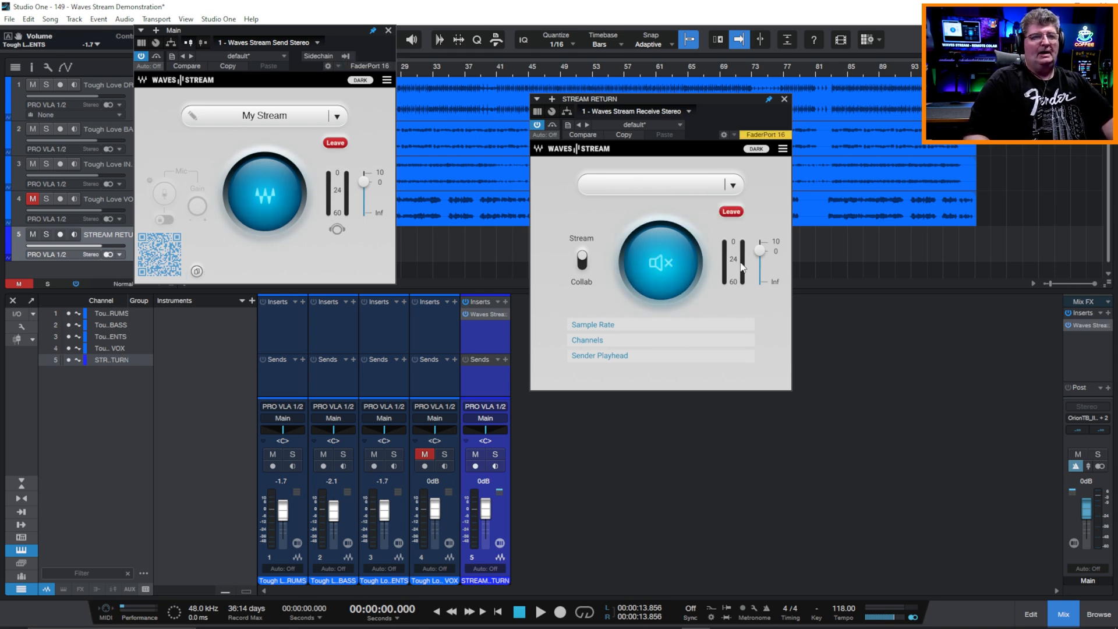
pyautogui.click(263, 194)
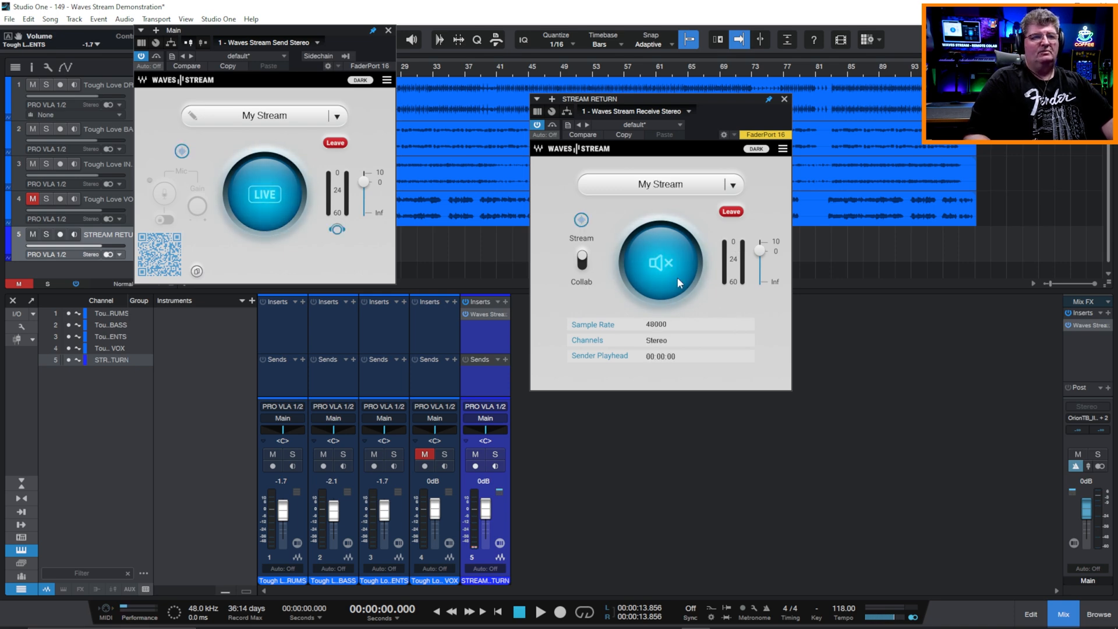
pyautogui.click(658, 264)
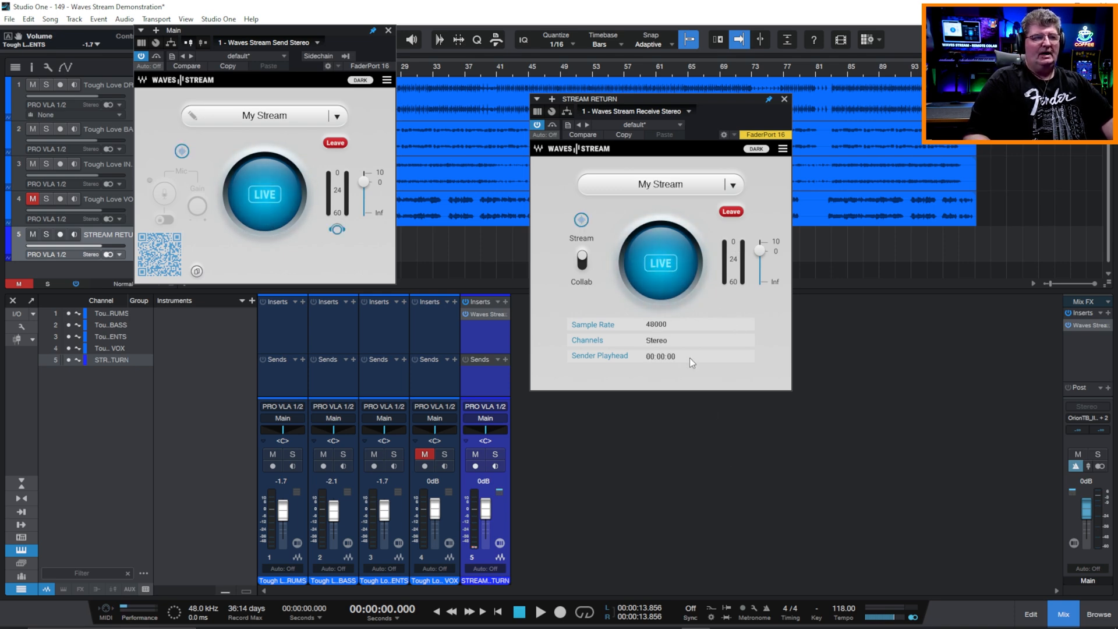
pyautogui.moveTo(1073, 364)
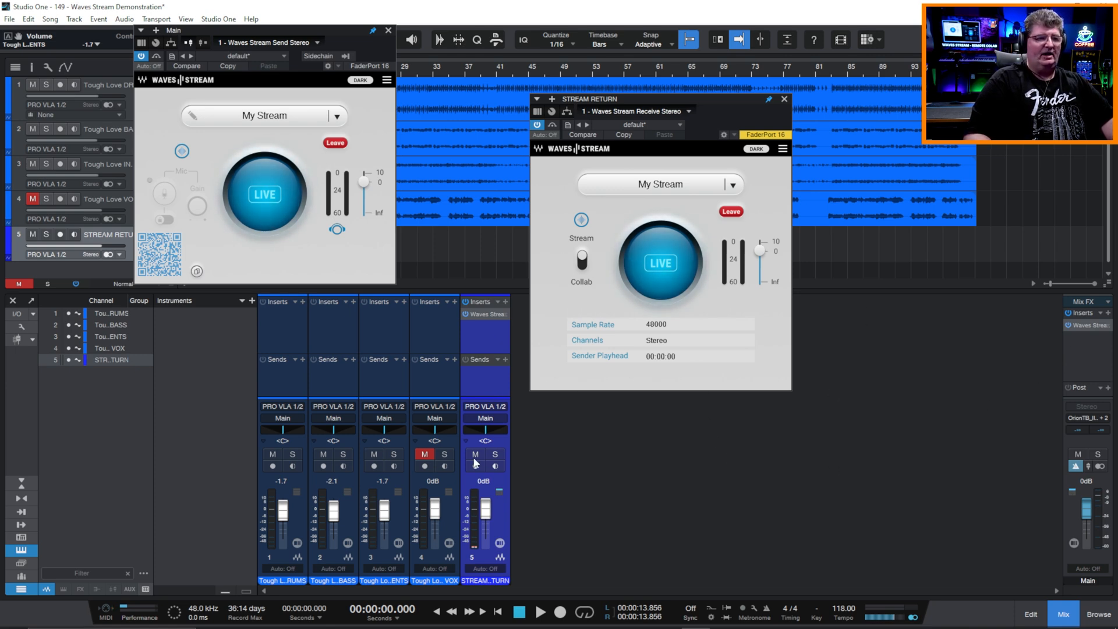
# Mute STREAM RETURN, then play and stop the song to test the stream round trip.
pyautogui.click(474, 455)
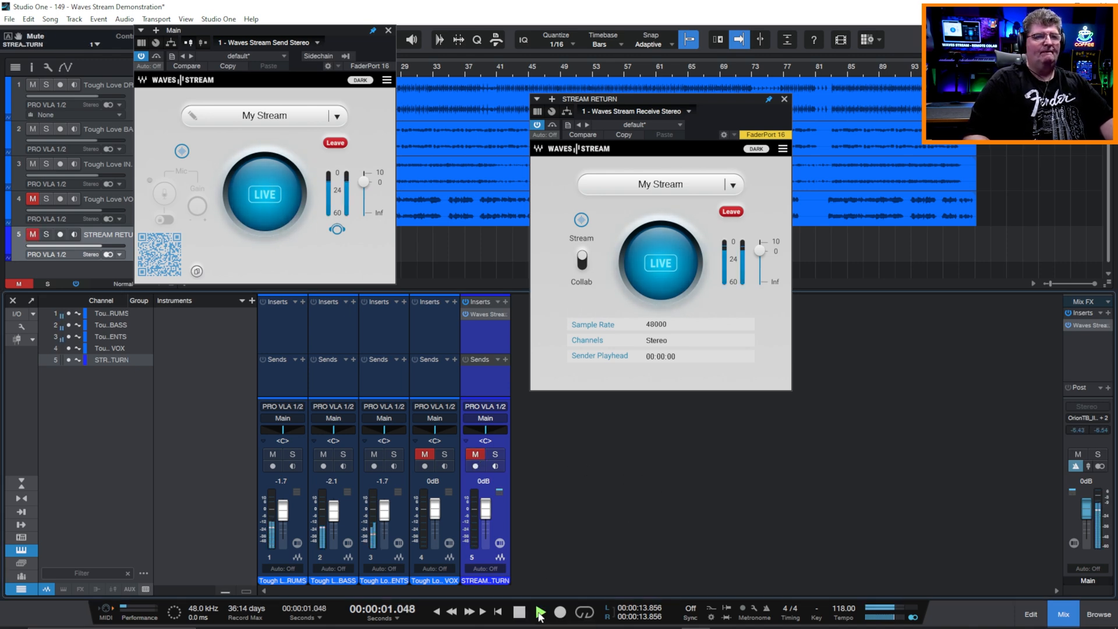
pyautogui.click(542, 612)
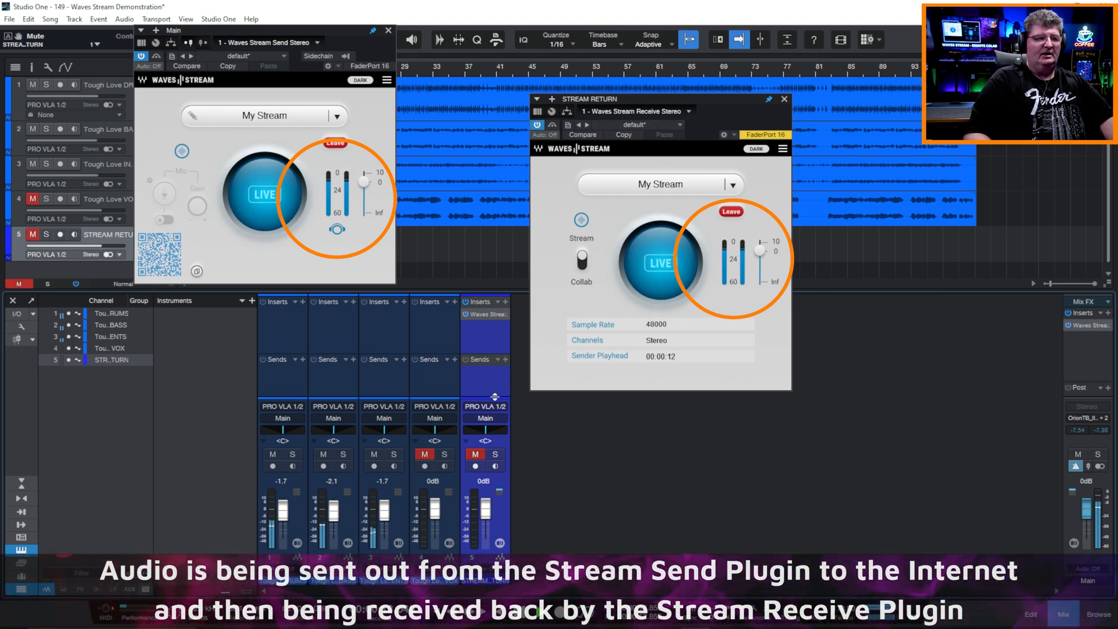
pyautogui.click(474, 454)
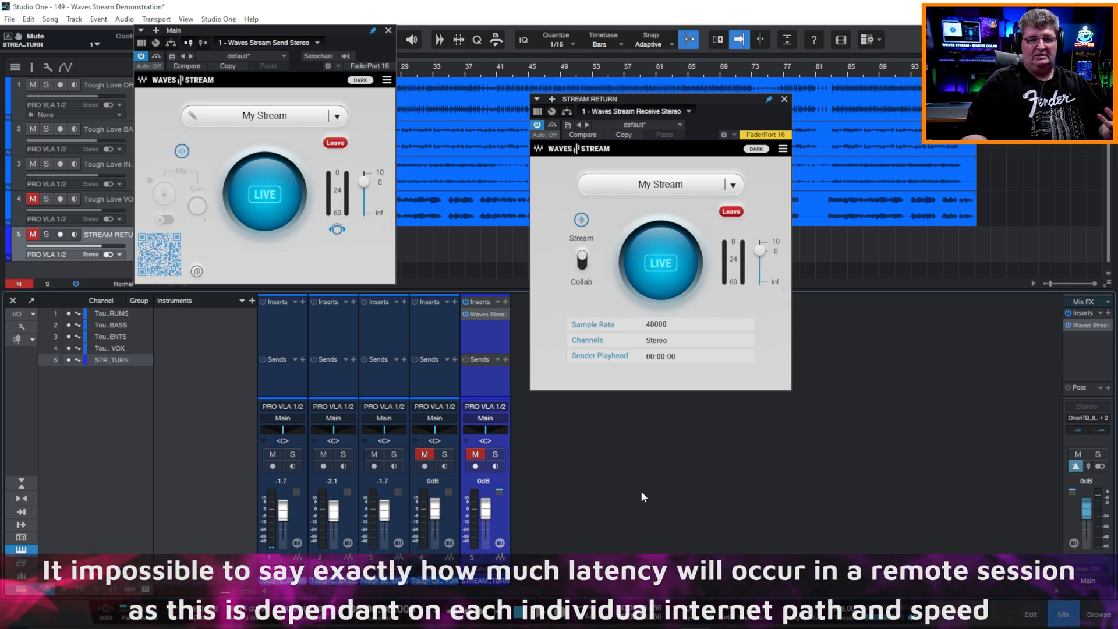
pyautogui.moveTo(615, 465)
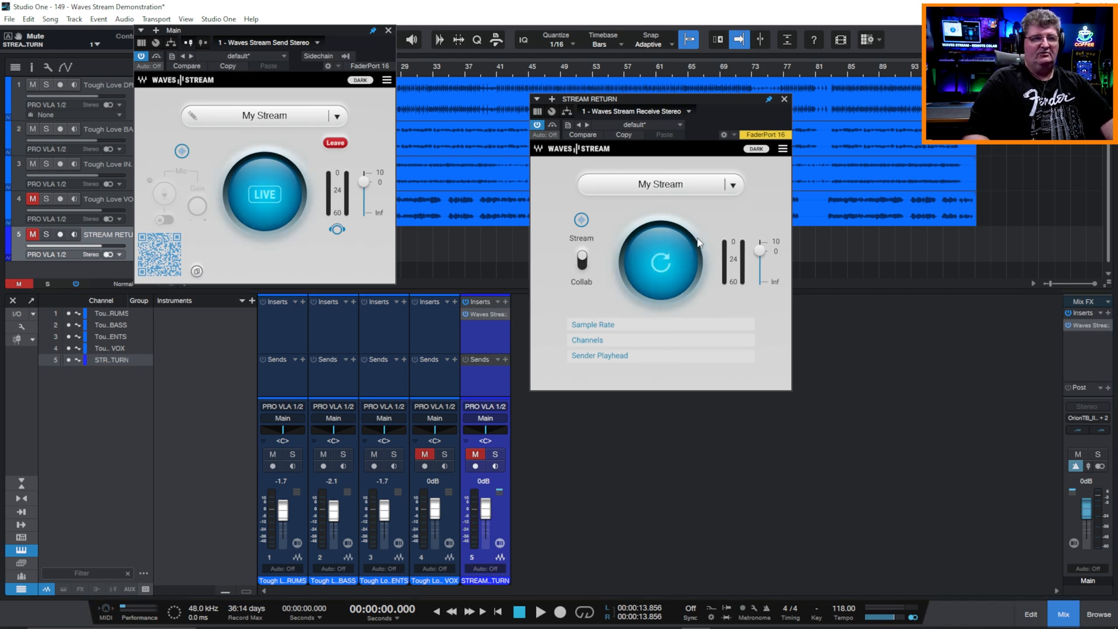
# Close the receive window, terminate the stream, and remove the Waves Stream insert.
pyautogui.click(782, 98)
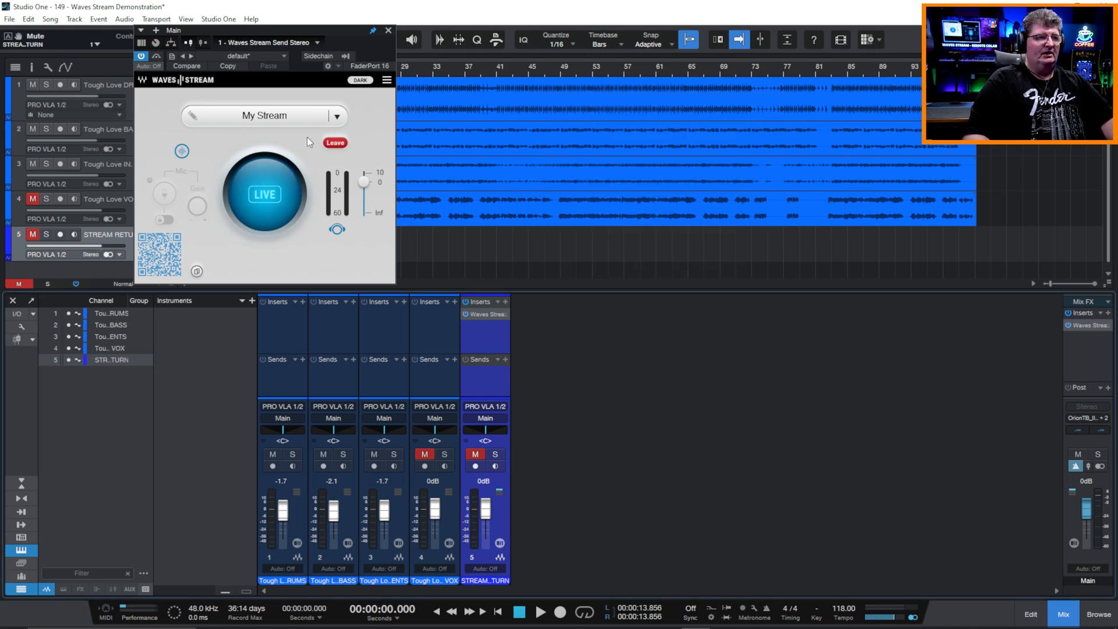
pyautogui.click(334, 143)
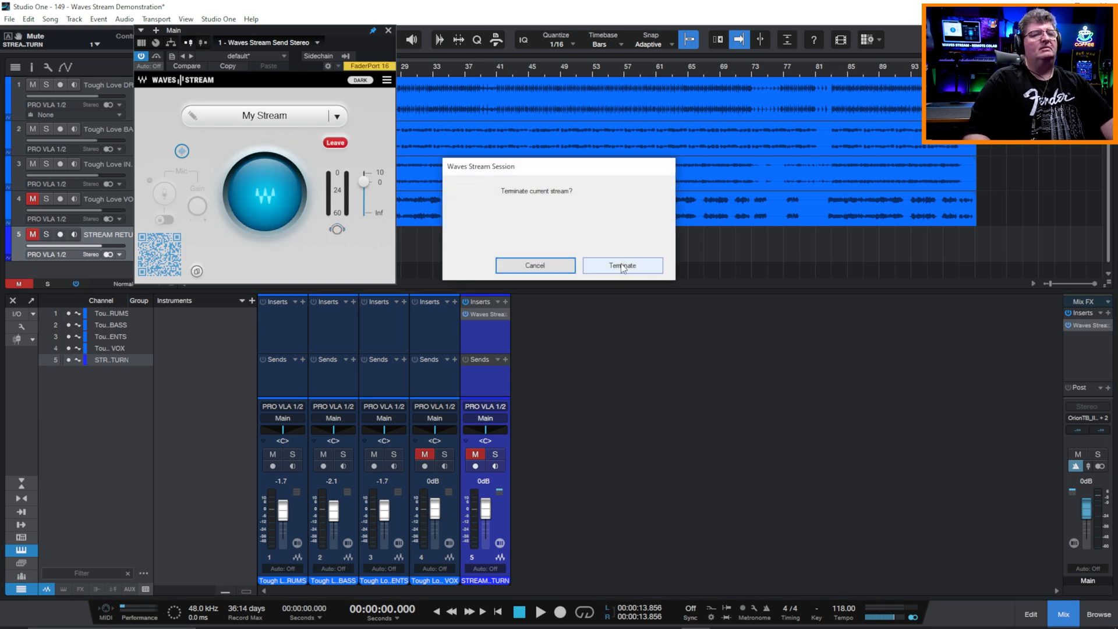
pyautogui.click(622, 265)
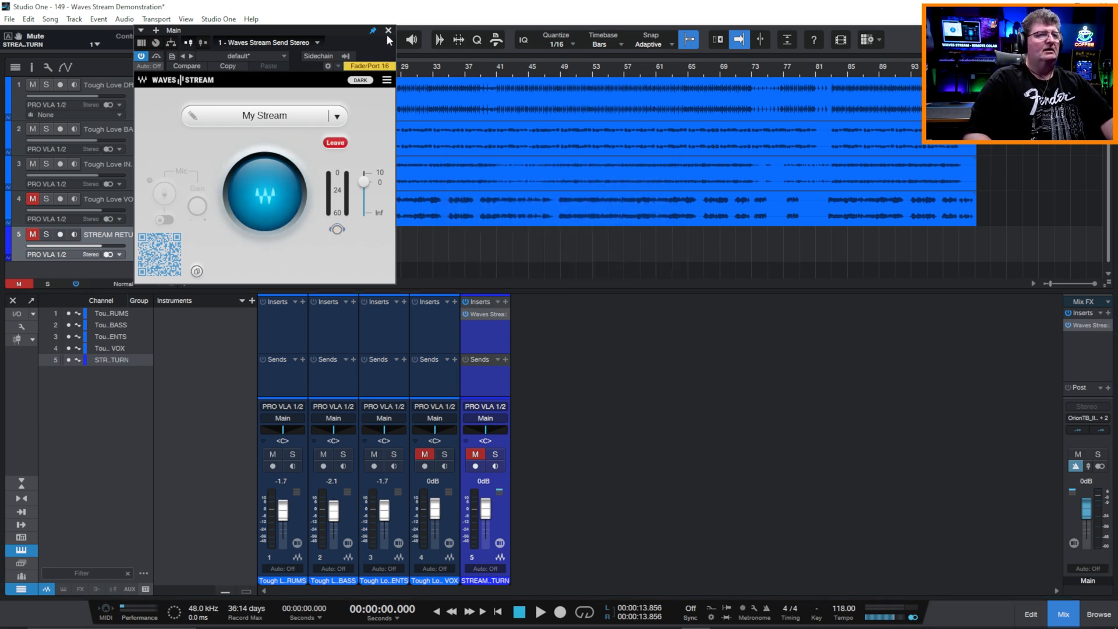
pyautogui.rightClick(484, 314)
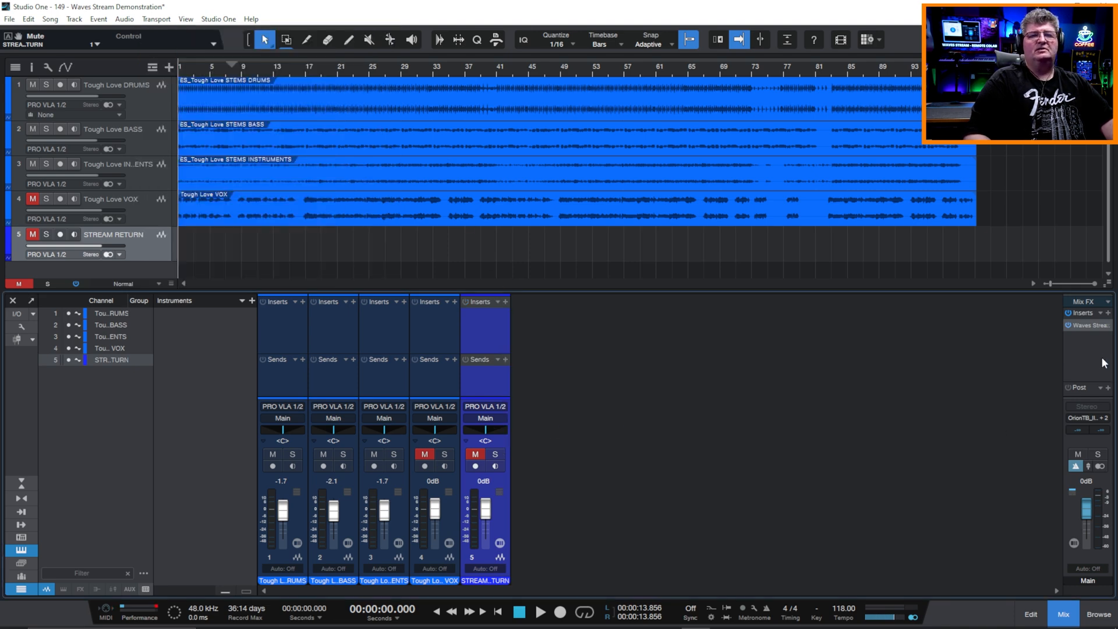
# Remove the STREAM RETURN track via its header's context menu.
pyautogui.rightClick(1086, 325)
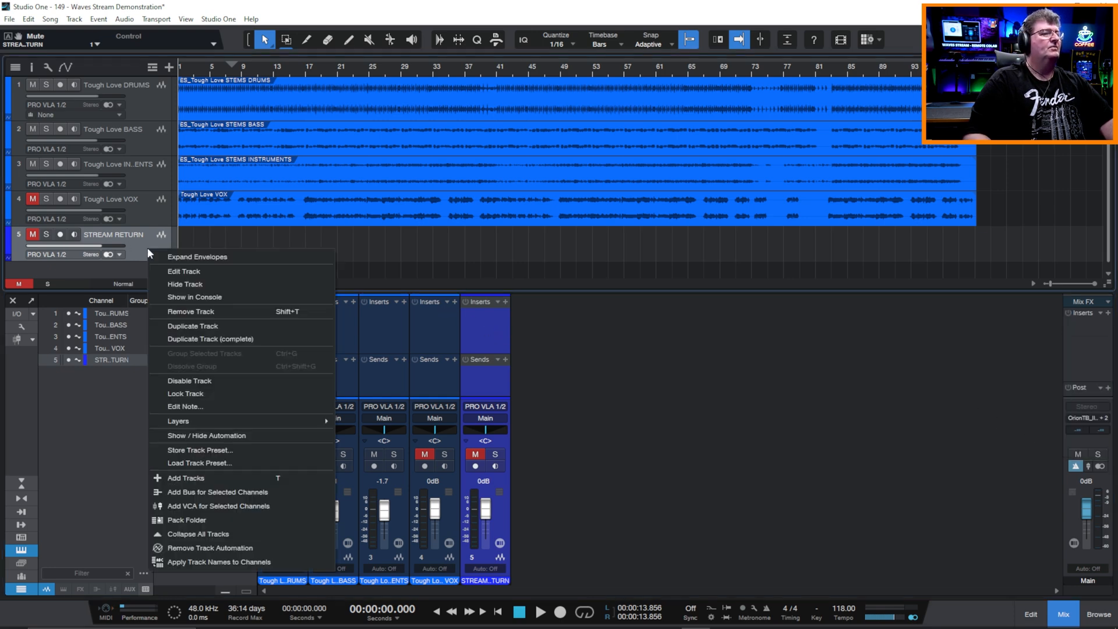
pyautogui.moveTo(210, 311)
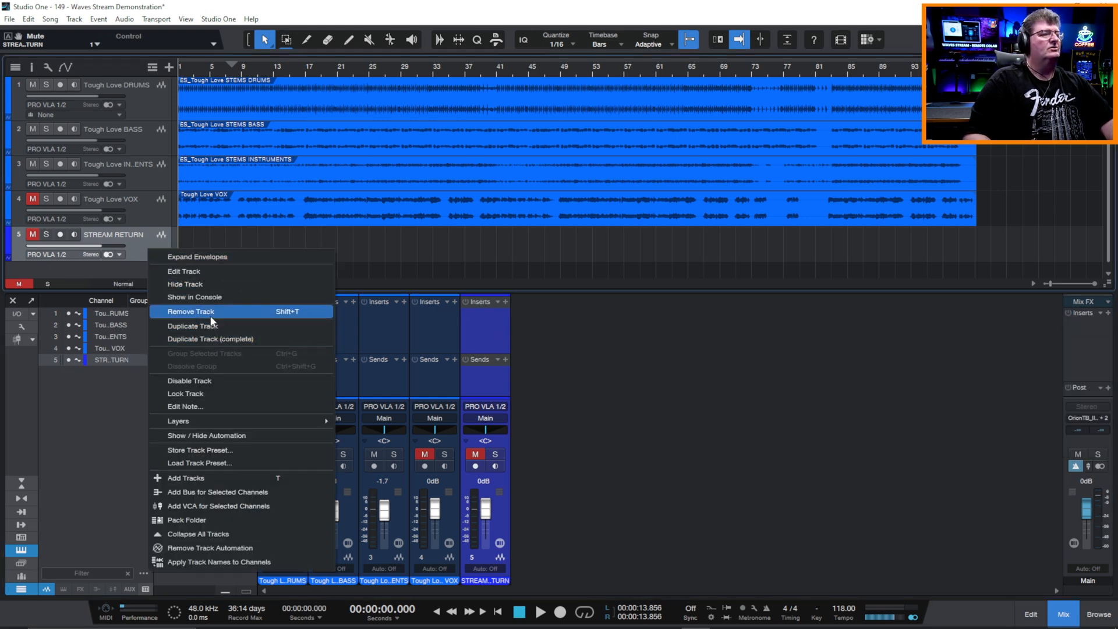
pyautogui.click(190, 312)
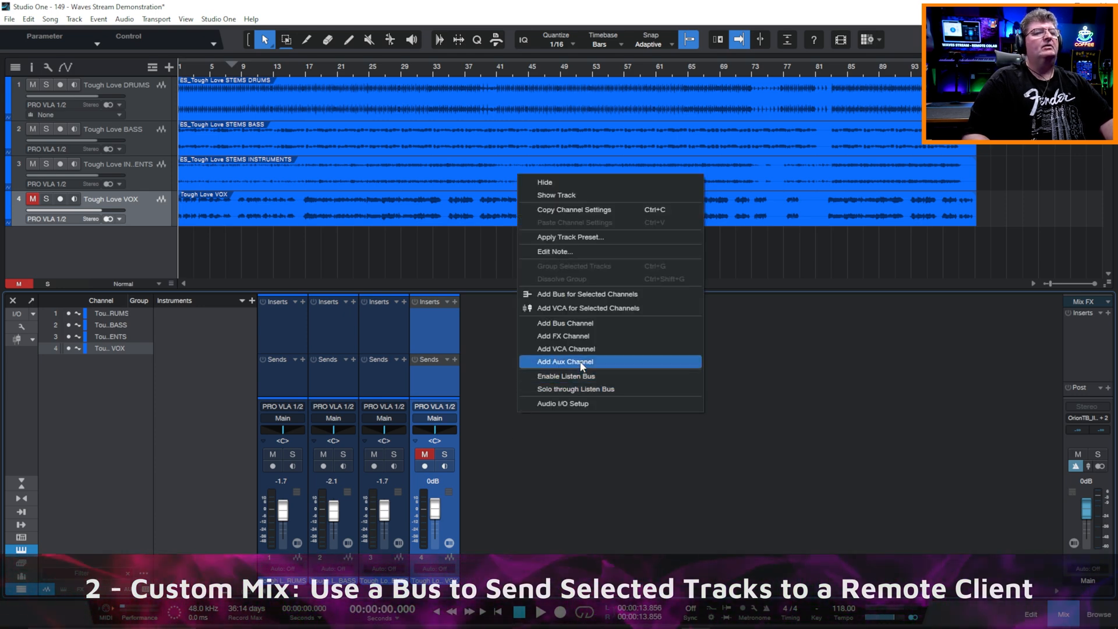
# Add an INSTRUMENTAL bus channel as the mixer's fifth channel.
pyautogui.click(564, 323)
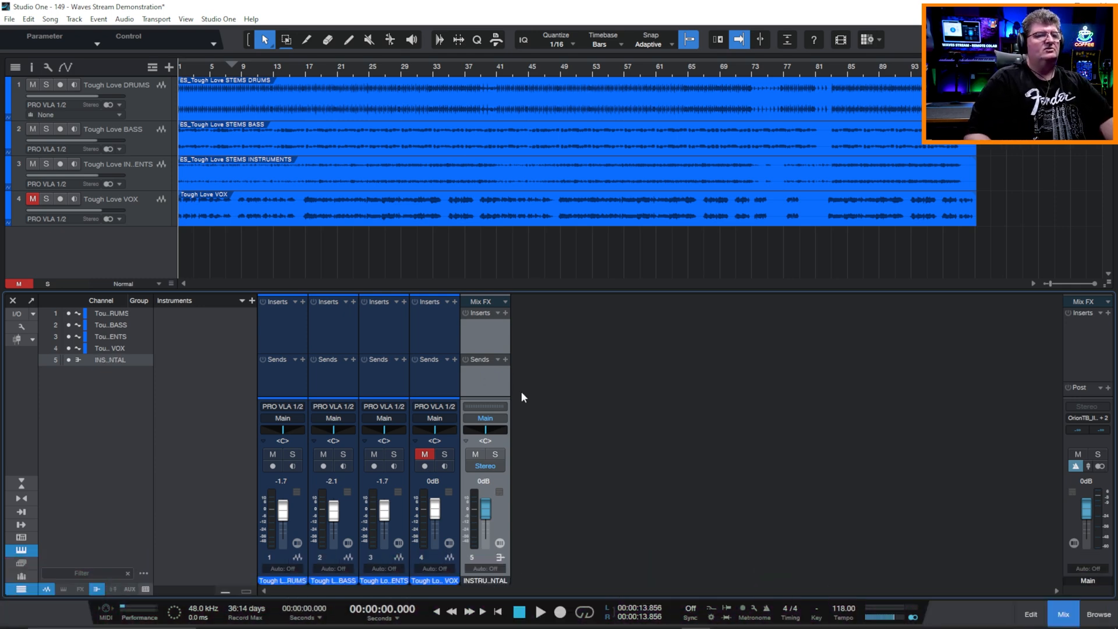
pyautogui.moveTo(493, 381)
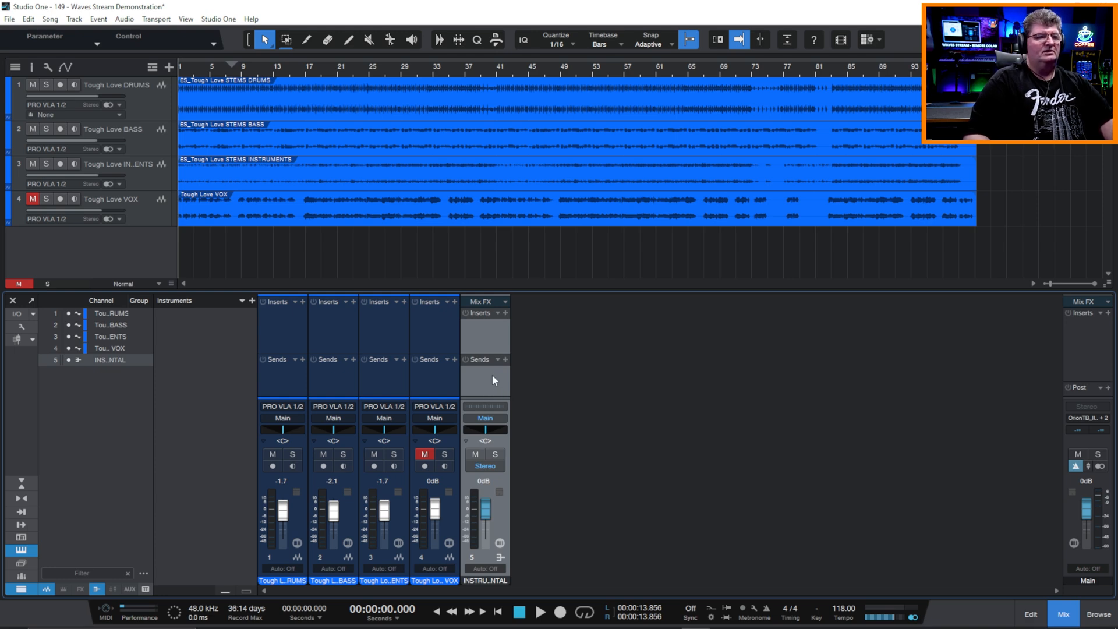
pyautogui.moveTo(280, 387)
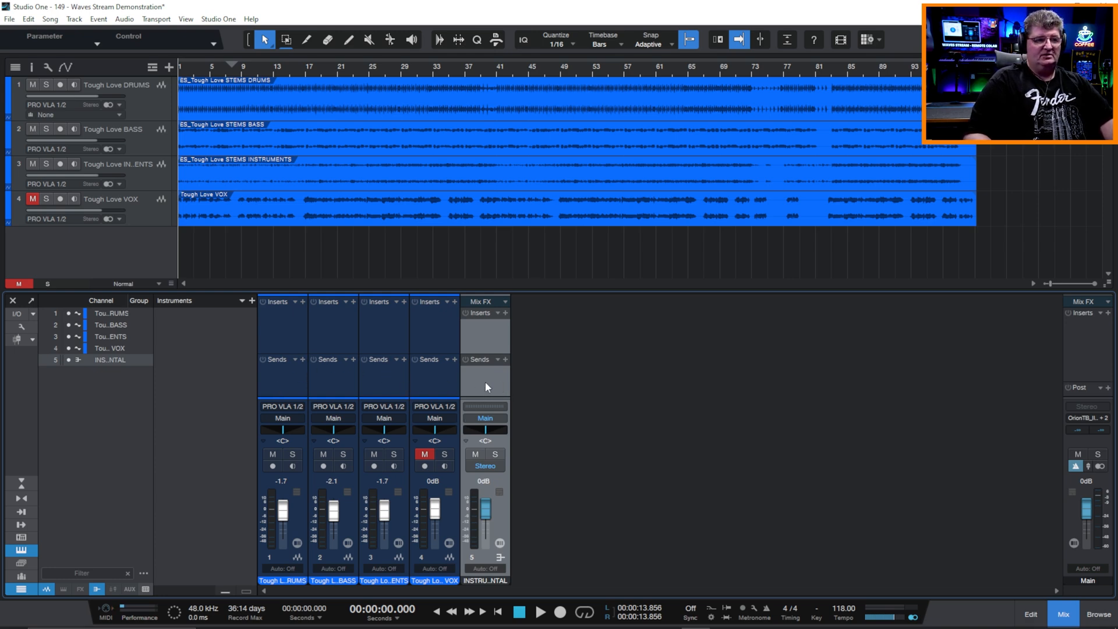
pyautogui.moveTo(634, 457)
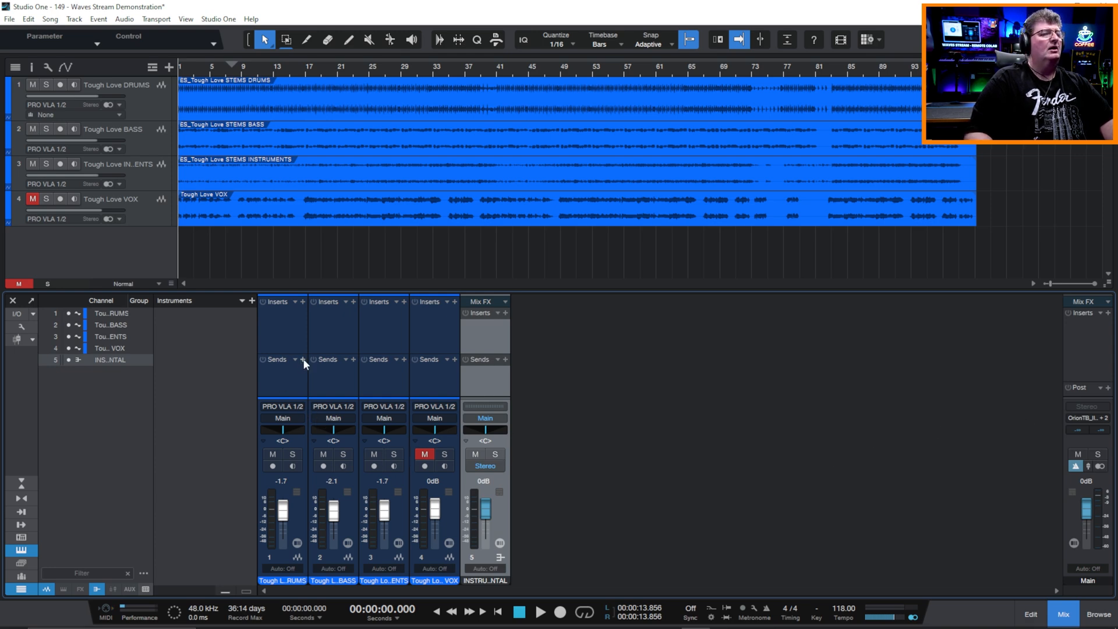
# Add INSTRUMENTAL sends on the drums, bass and instruments channels.
pyautogui.click(300, 359)
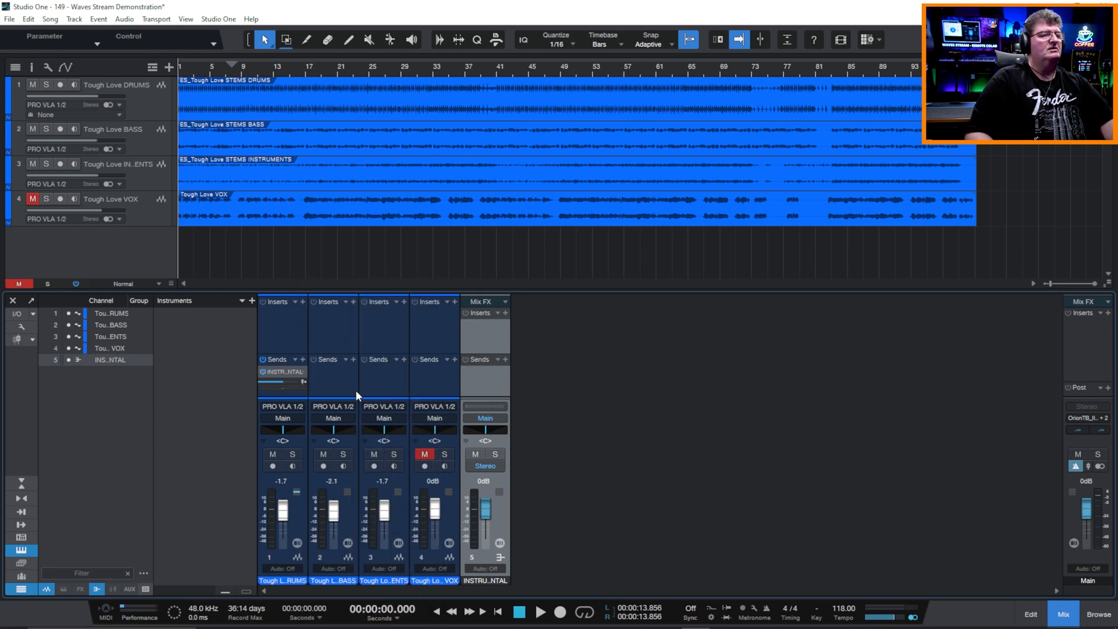
pyautogui.click(352, 360)
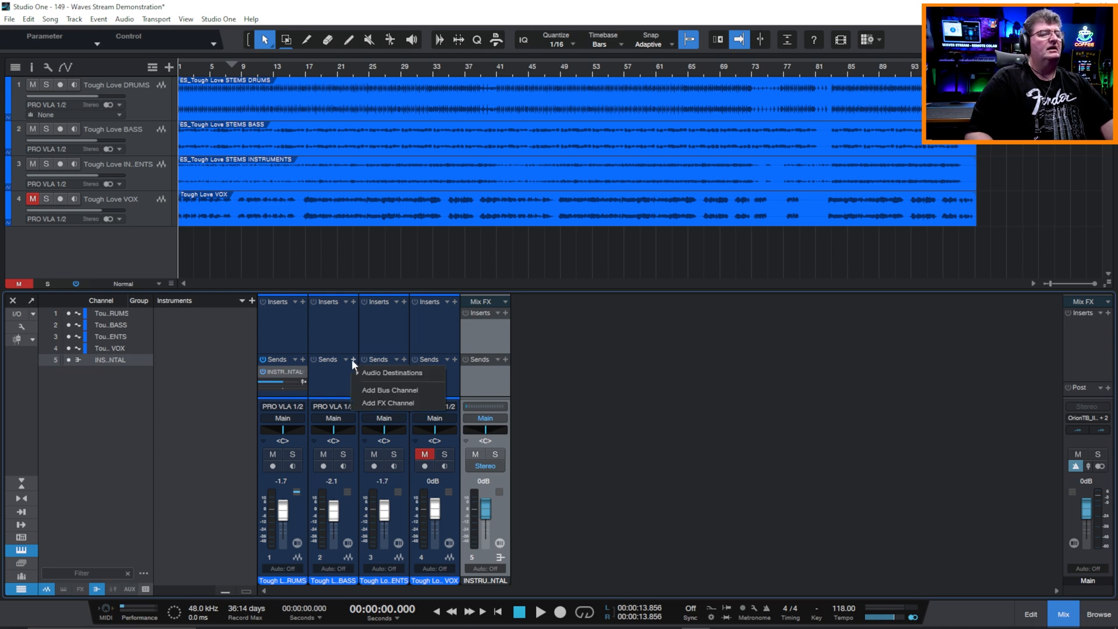
pyautogui.click(392, 372)
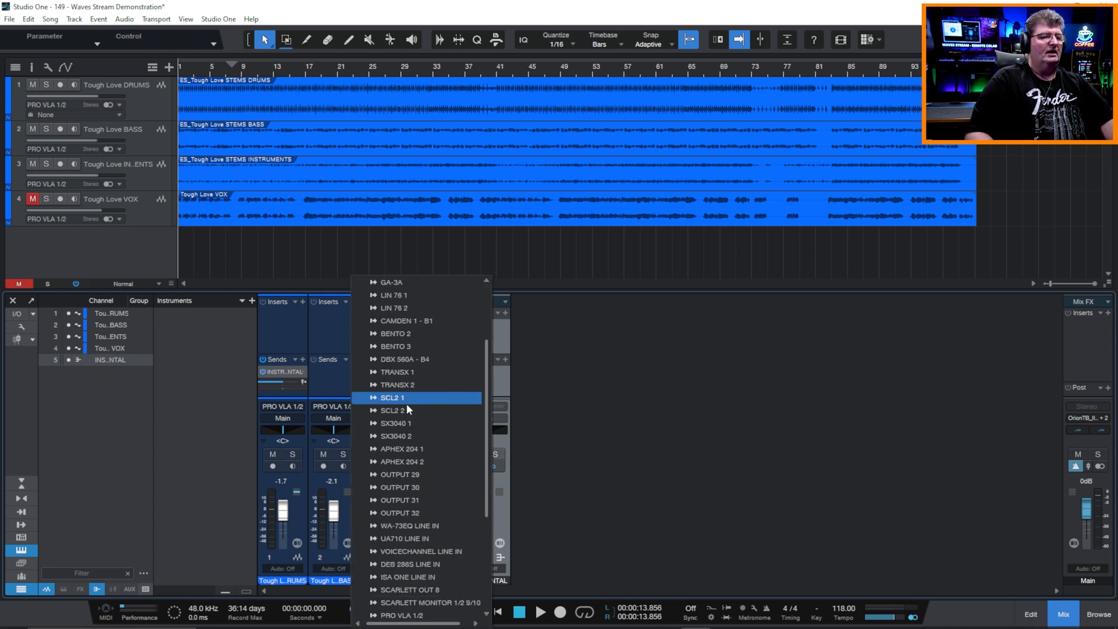
pyautogui.click(399, 397)
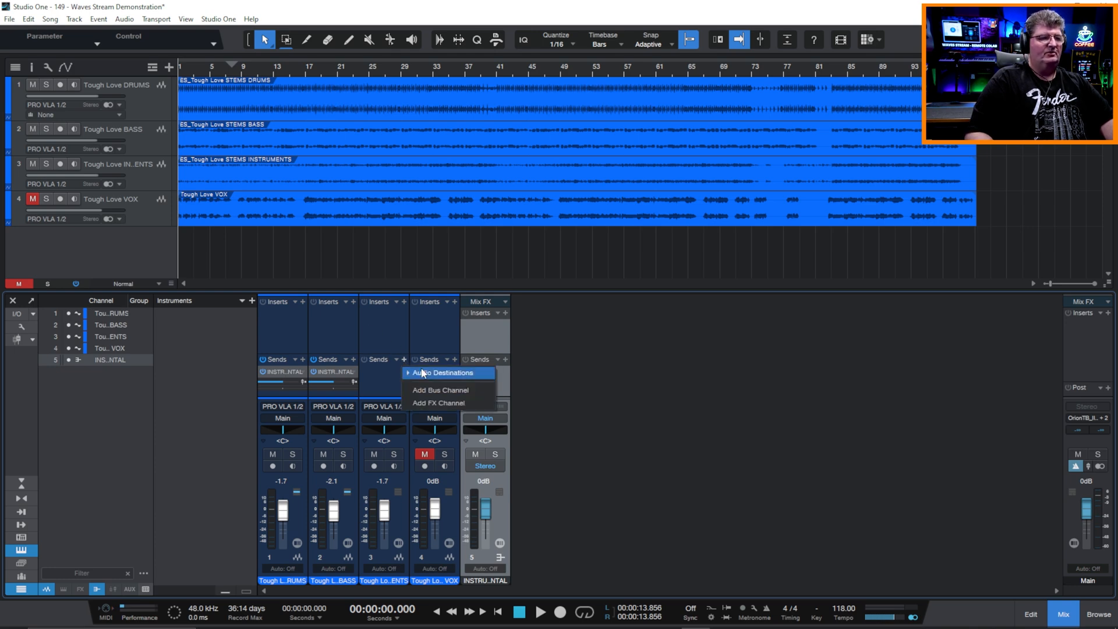
pyautogui.click(442, 372)
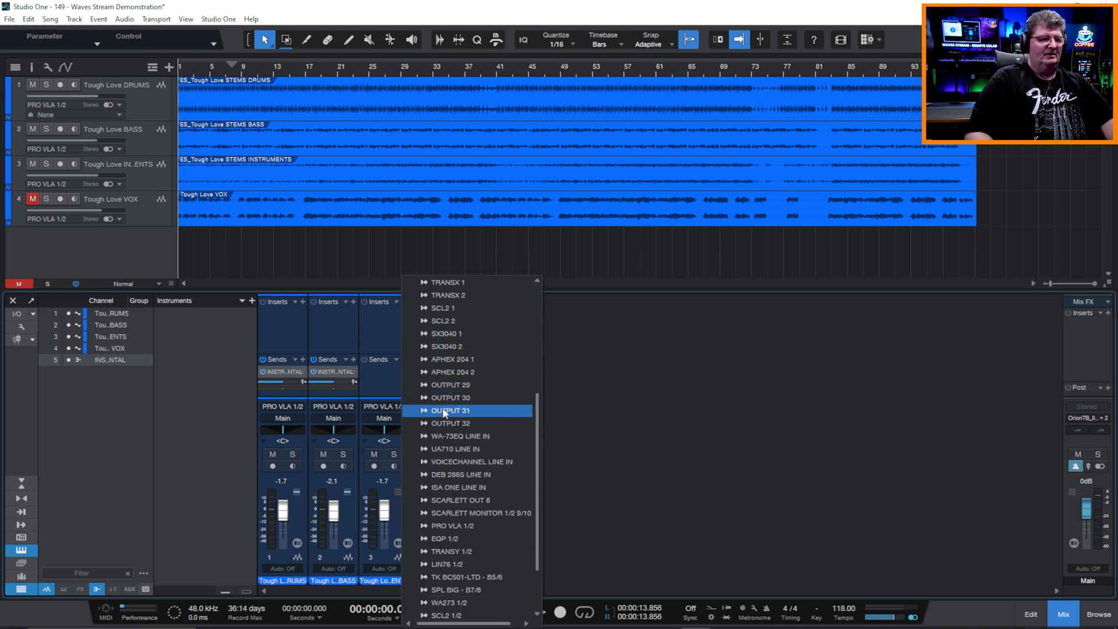
pyautogui.scroll(-3)
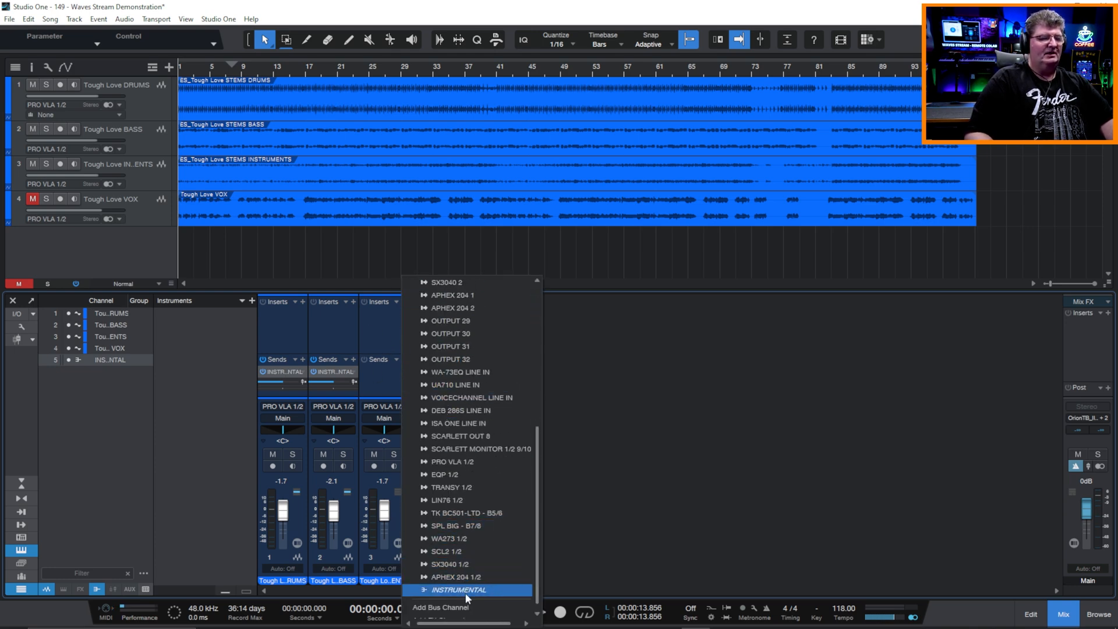
pyautogui.click(460, 590)
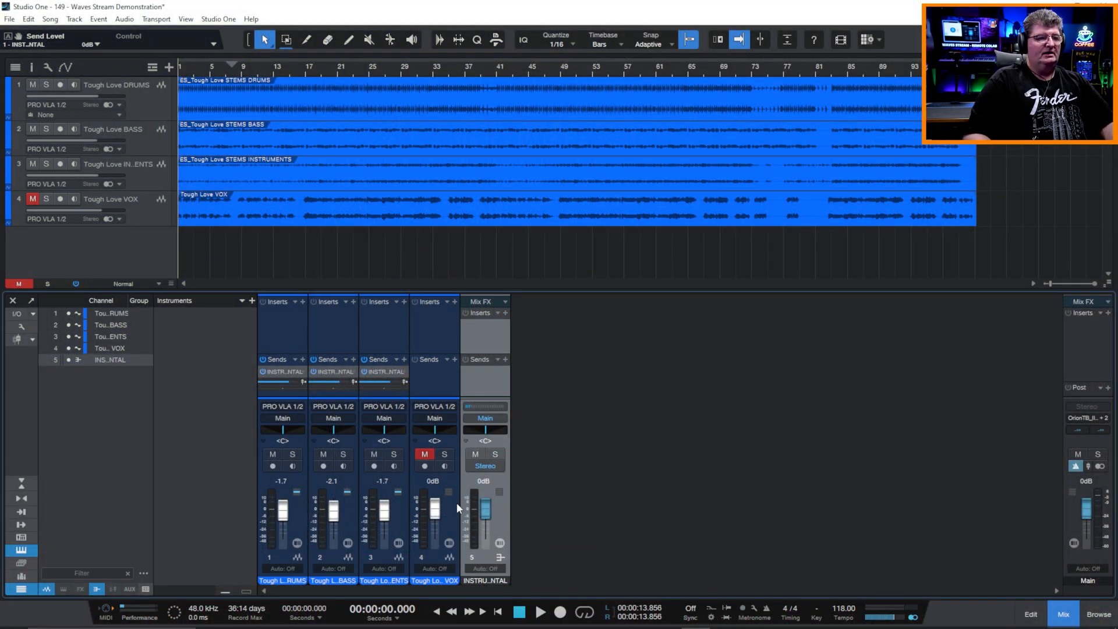
pyautogui.moveTo(521, 328)
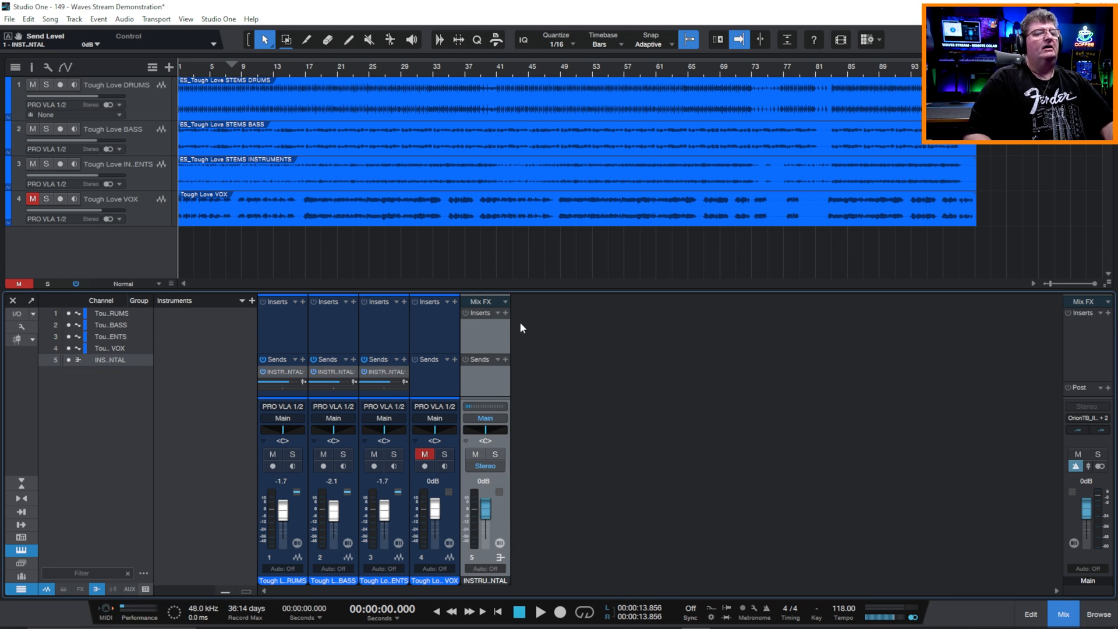
# Open the INSTRUMENTAL channel's inserts and search for 'stream' to add Waves Stream Send Stereo.
pyautogui.click(497, 314)
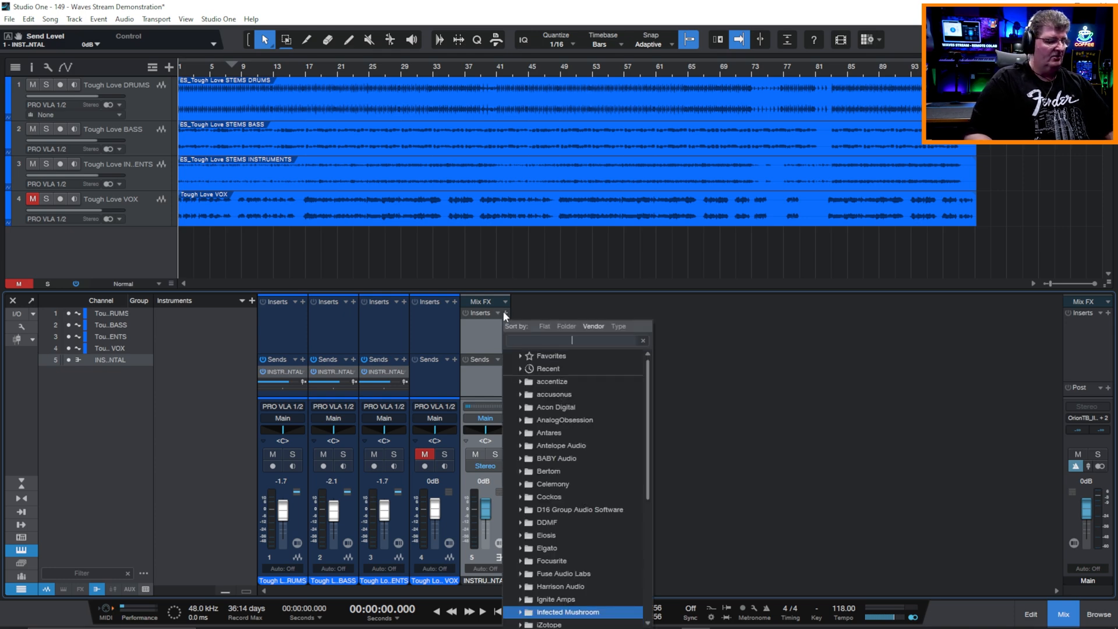
pyautogui.write('stream')
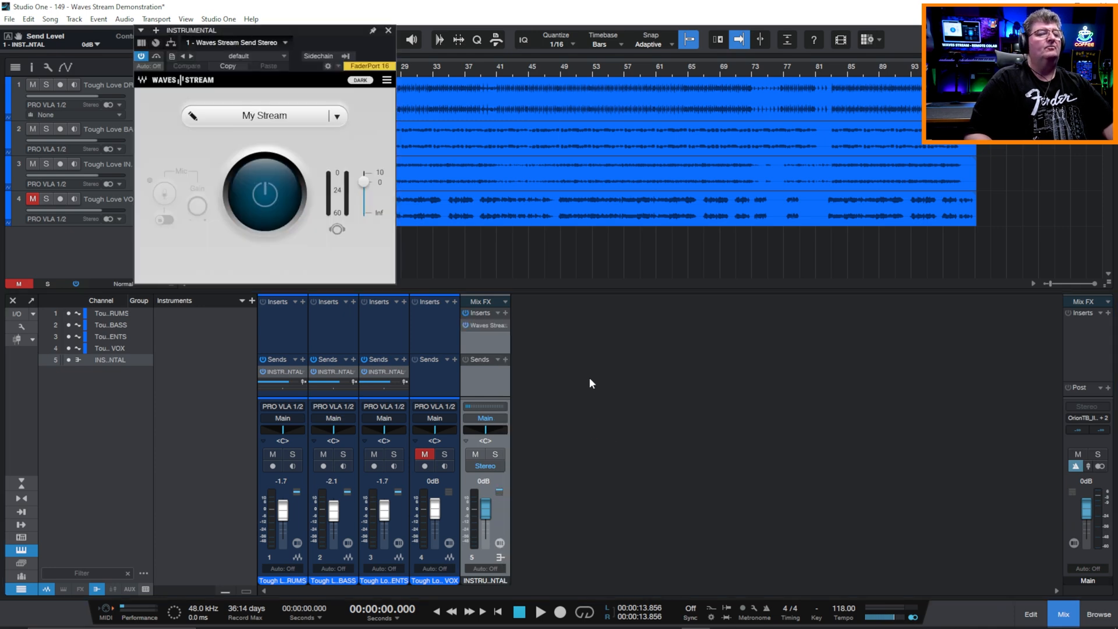
pyautogui.moveTo(489, 428)
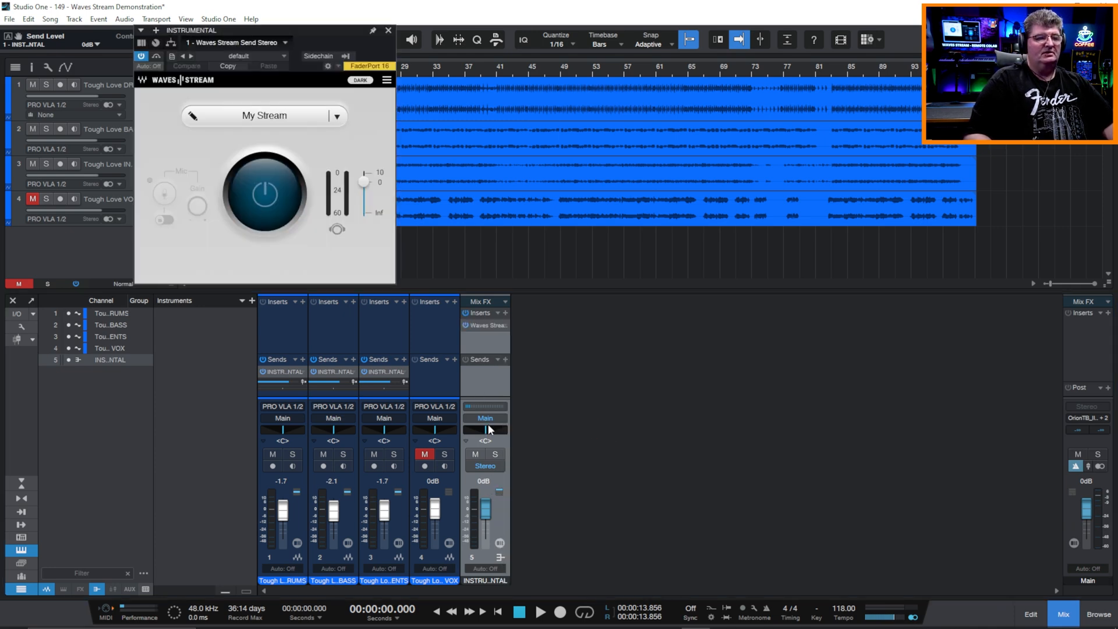
pyautogui.moveTo(331, 238)
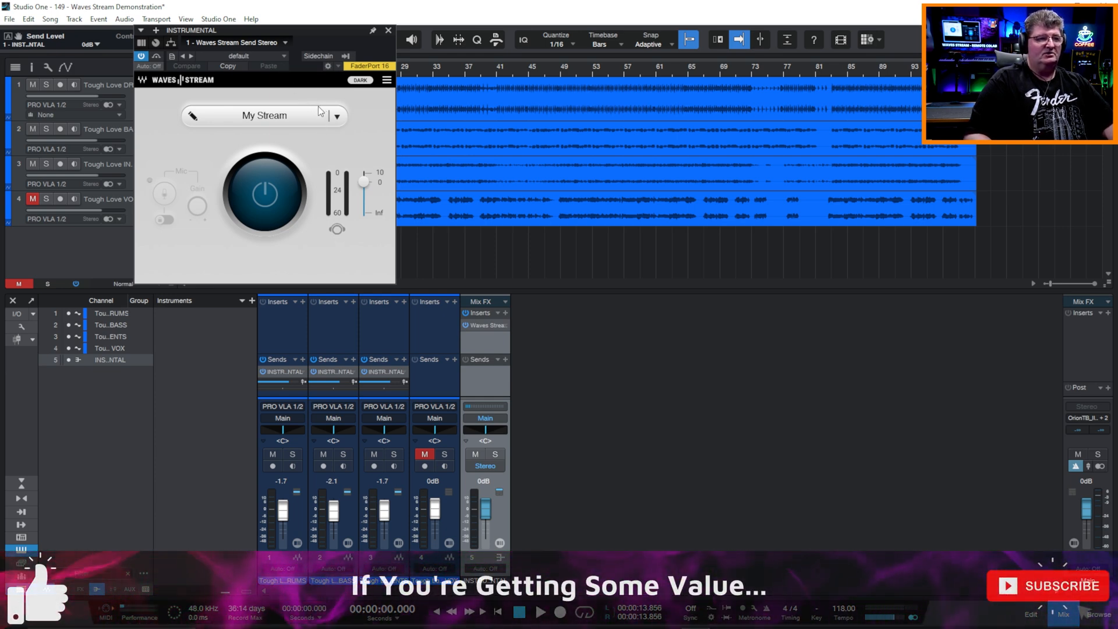
pyautogui.moveTo(588, 402)
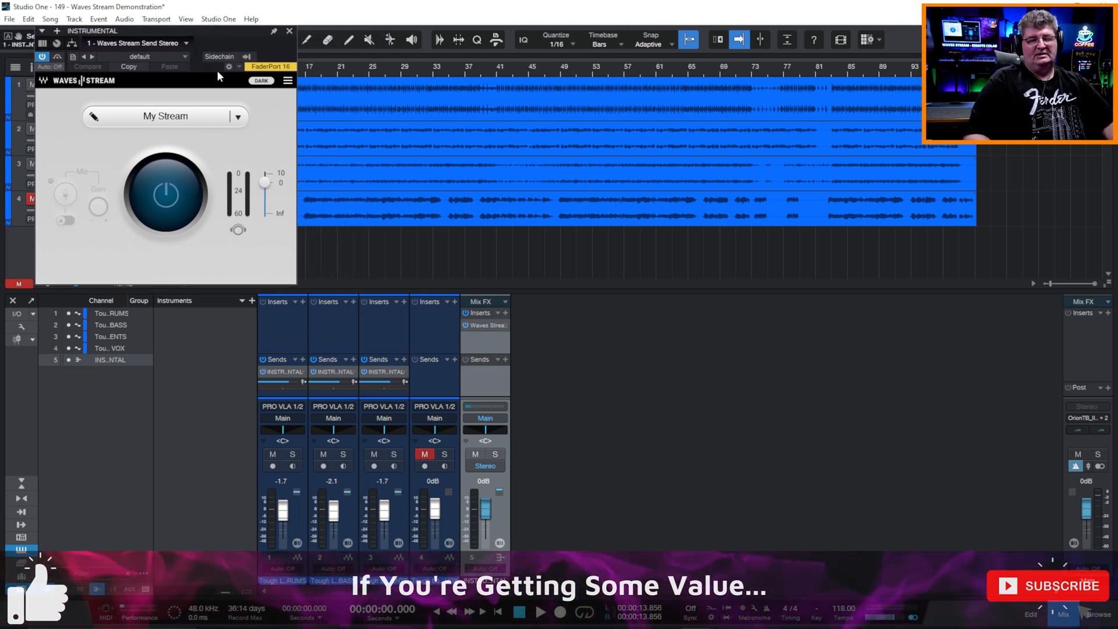
pyautogui.moveTo(578, 322)
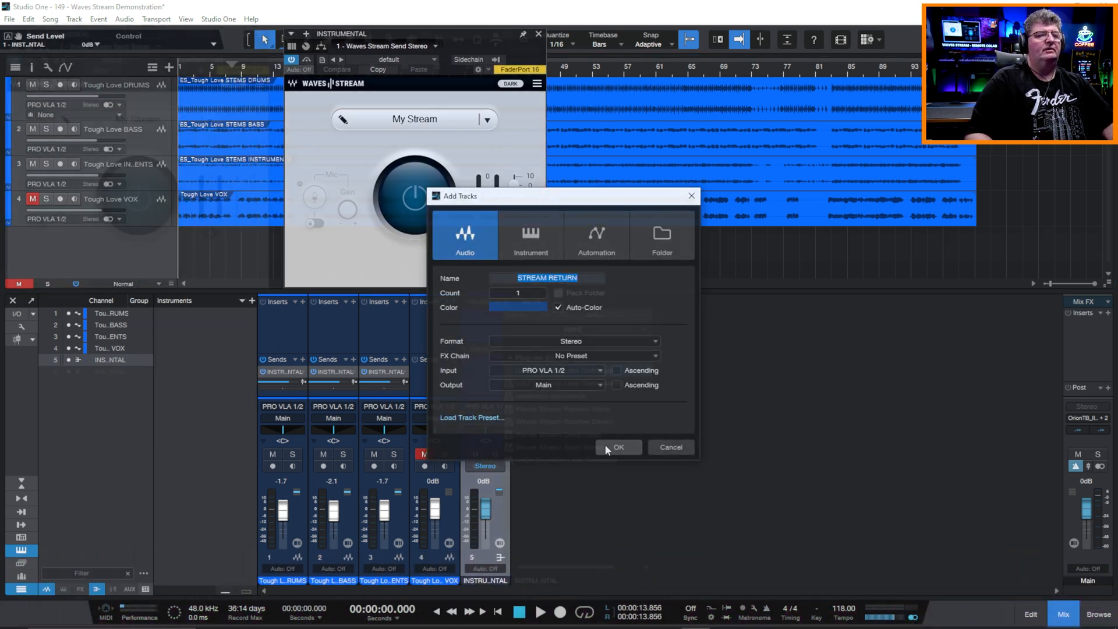
# Add a STREAM RETURN track with Waves Stream Receive Stereo and start streaming INSTRUMENTAL.
pyautogui.click(617, 448)
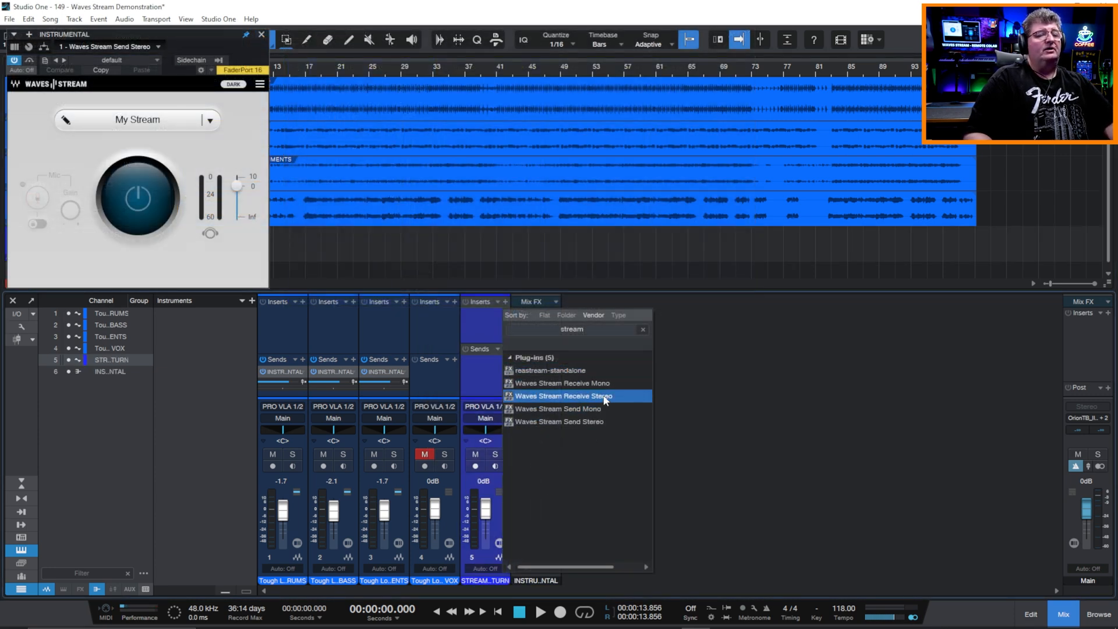
pyautogui.click(563, 396)
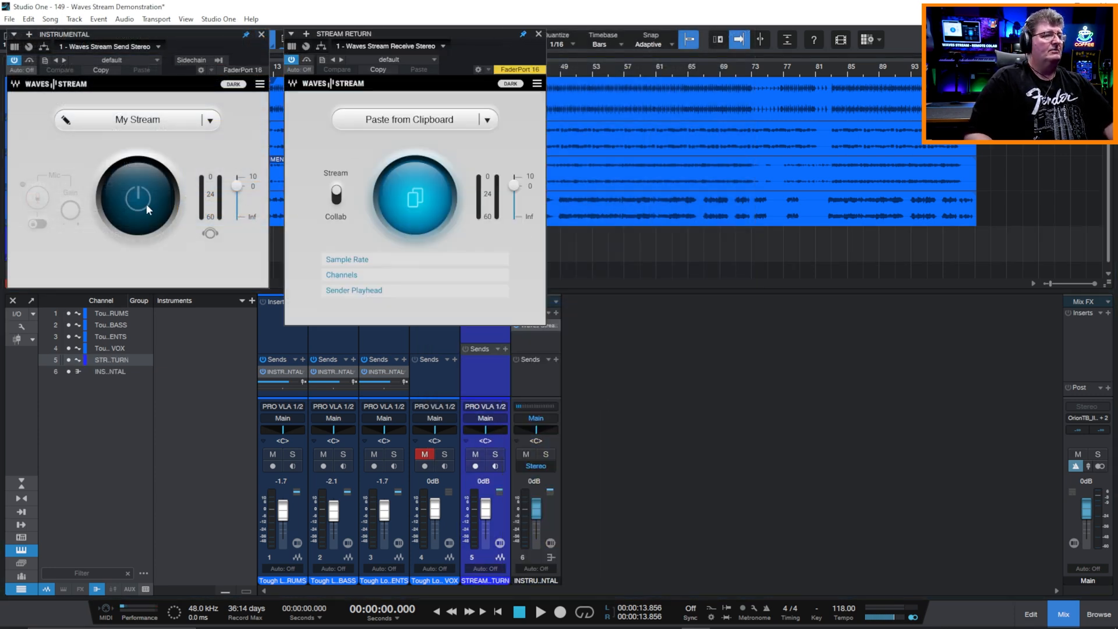
pyautogui.click(137, 197)
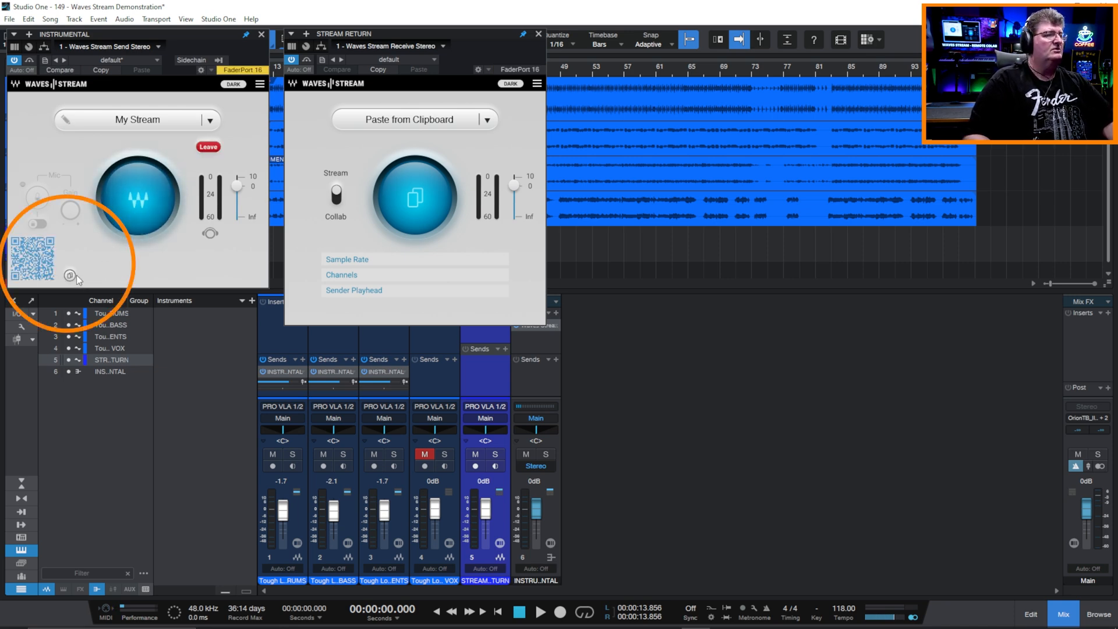
# Paste the stream link into the return, join My Stream, and mute STREAM RETURN.
pyautogui.click(69, 276)
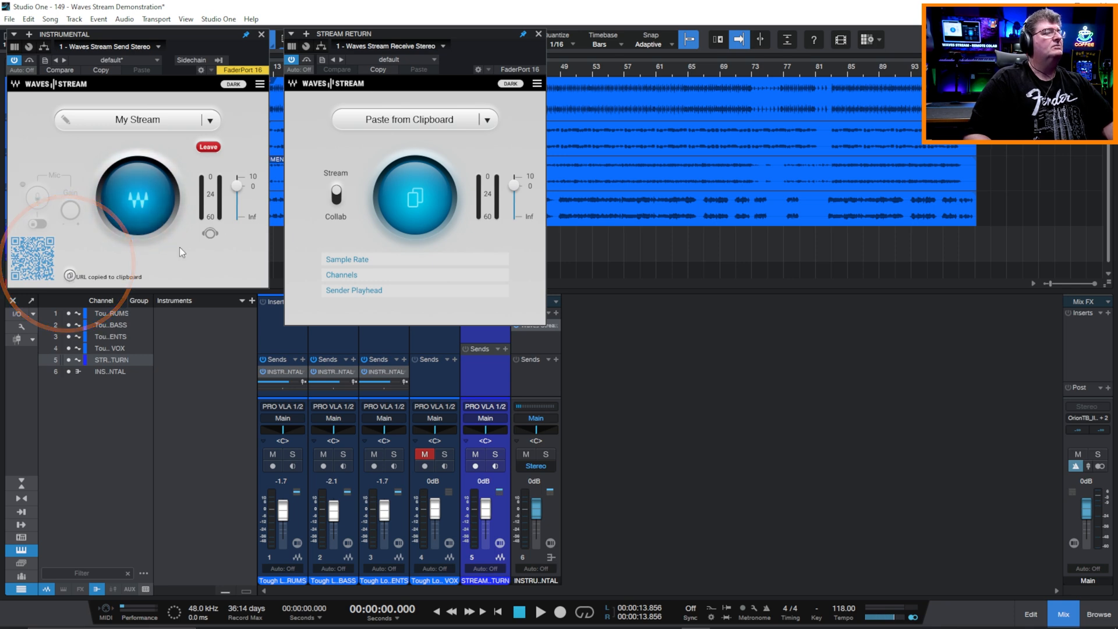
pyautogui.click(411, 119)
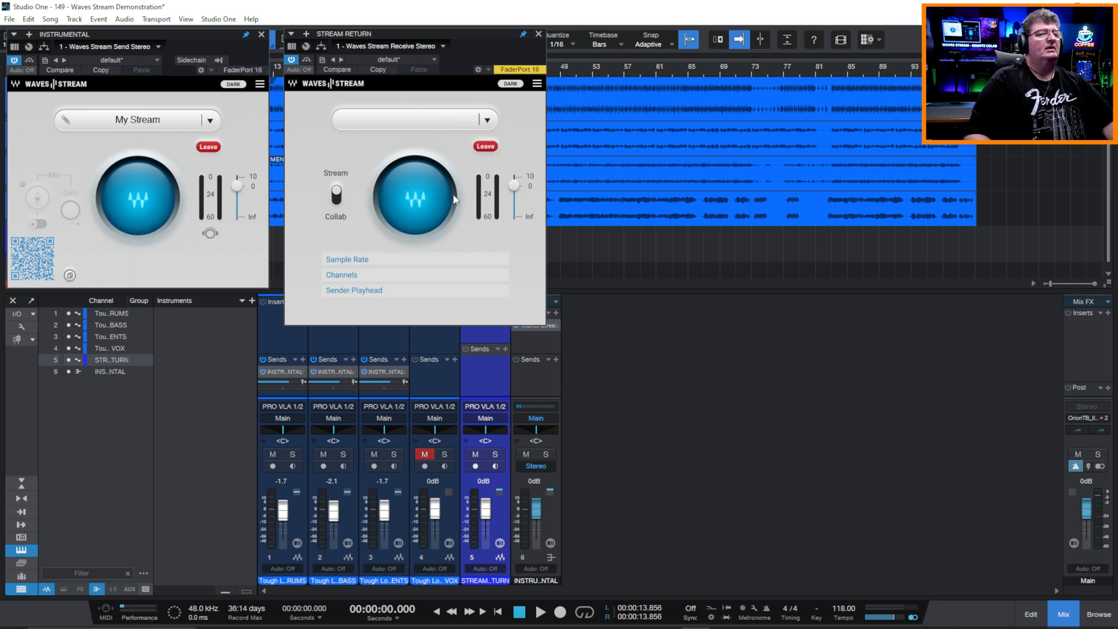
pyautogui.click(414, 119)
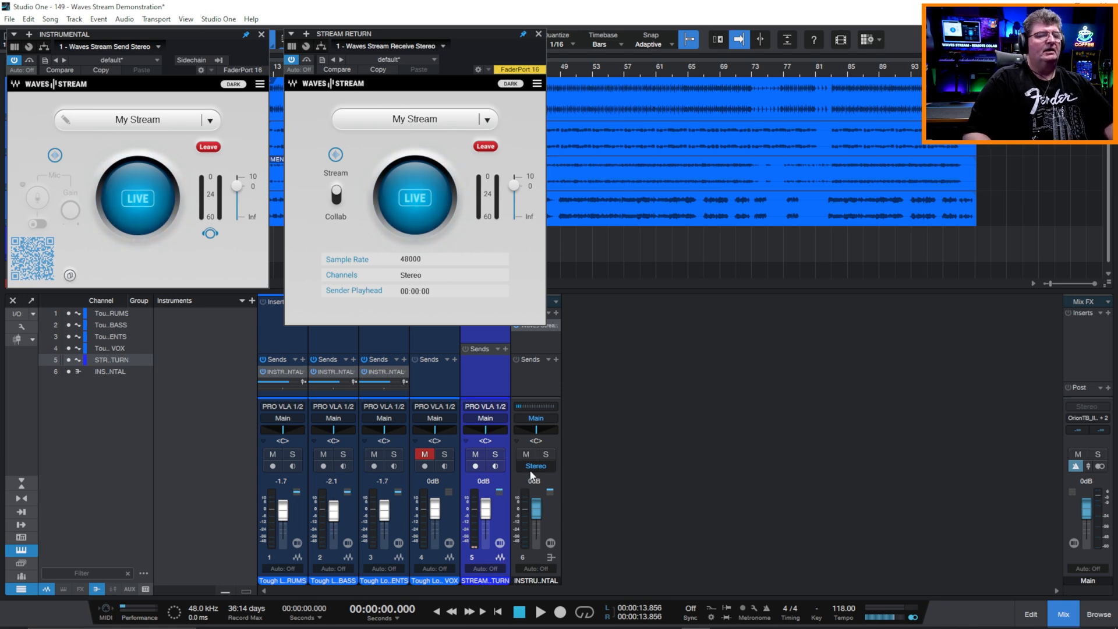
pyautogui.click(474, 454)
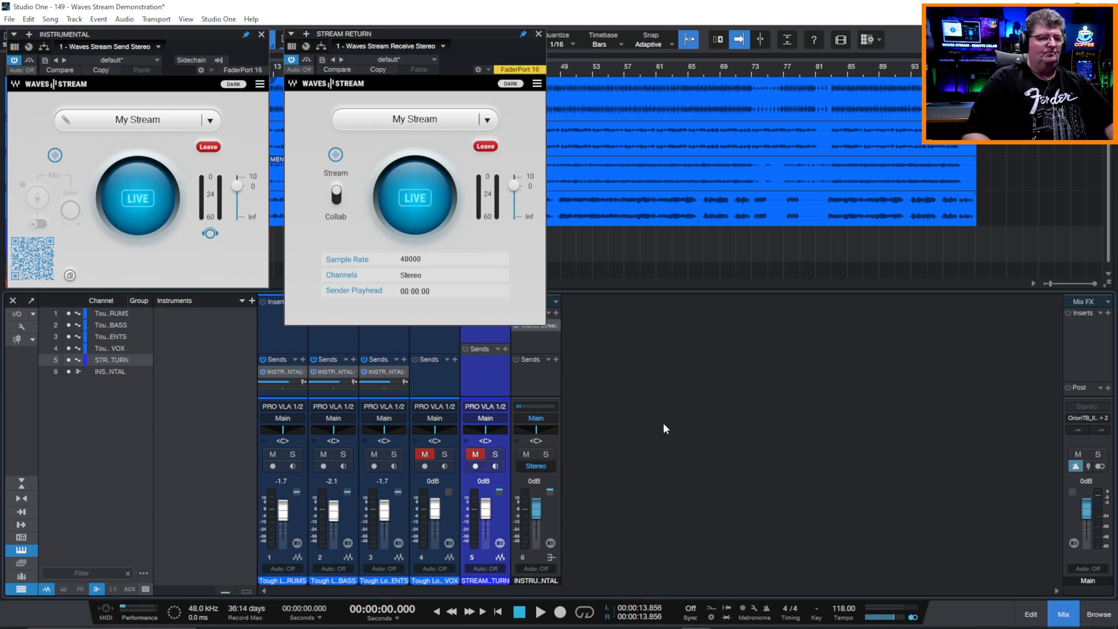
pyautogui.moveTo(537, 407)
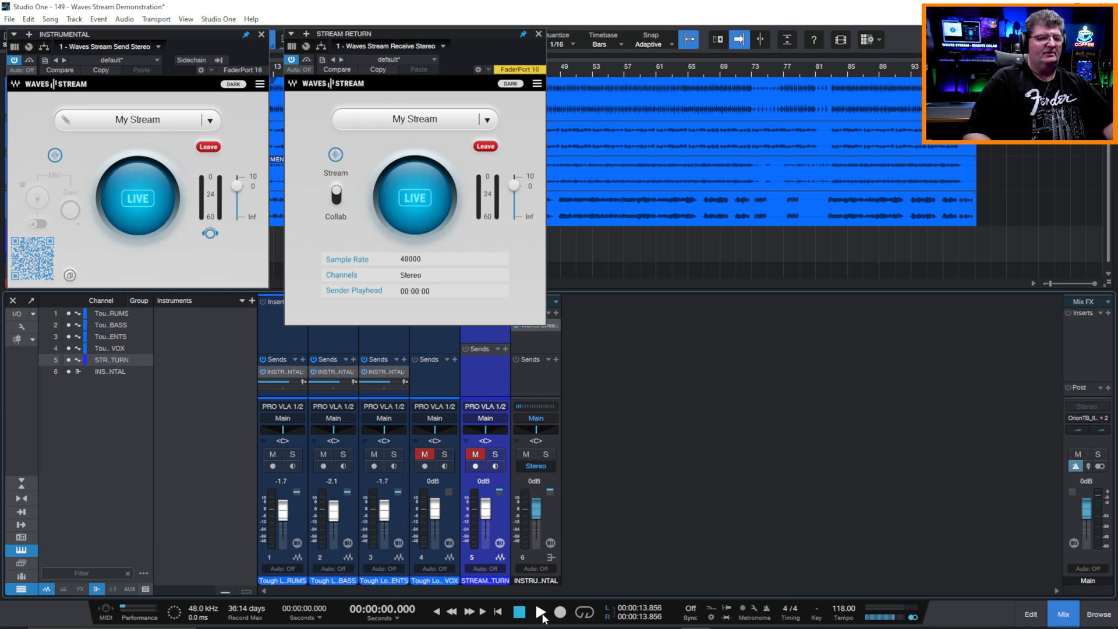
# Play the song with the main output muted, then stop and return to start.
pyautogui.click(541, 612)
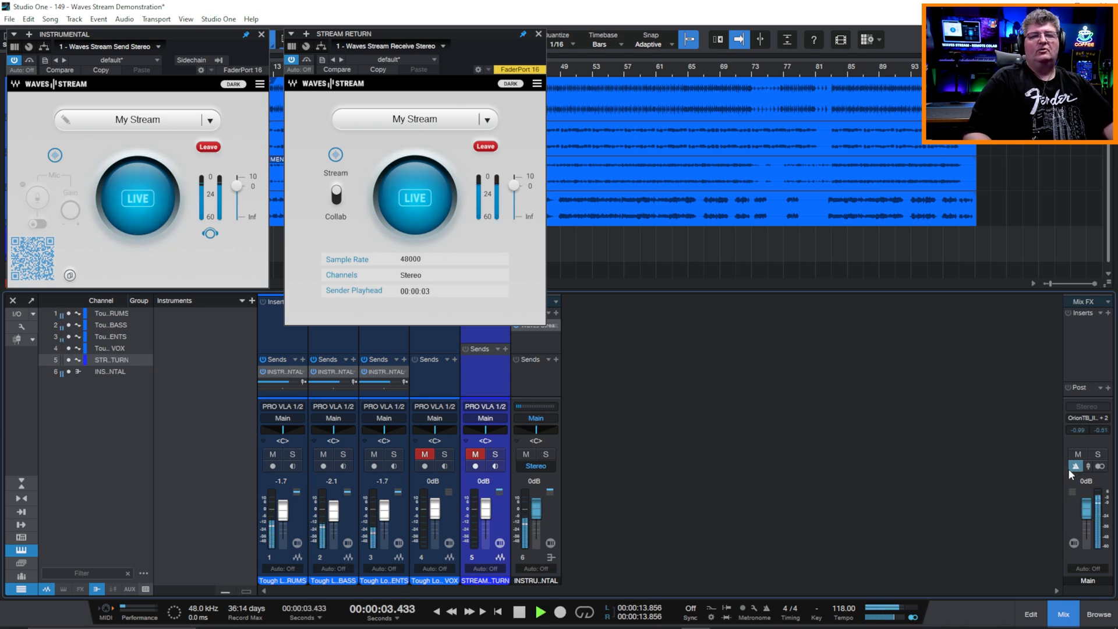
pyautogui.click(1079, 455)
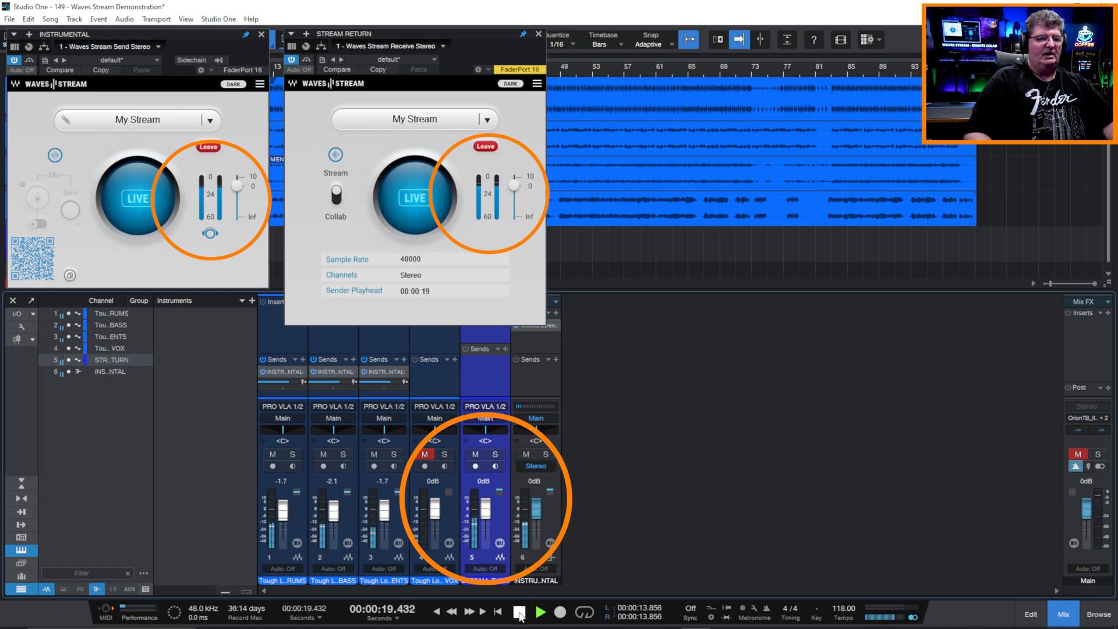
pyautogui.click(519, 612)
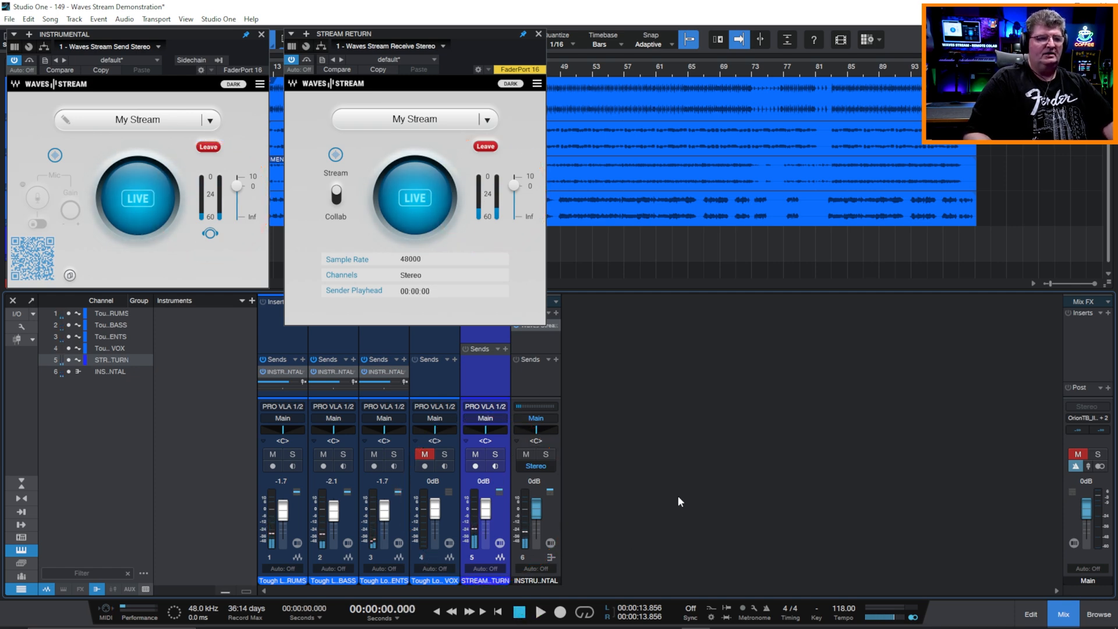
pyautogui.moveTo(544, 395)
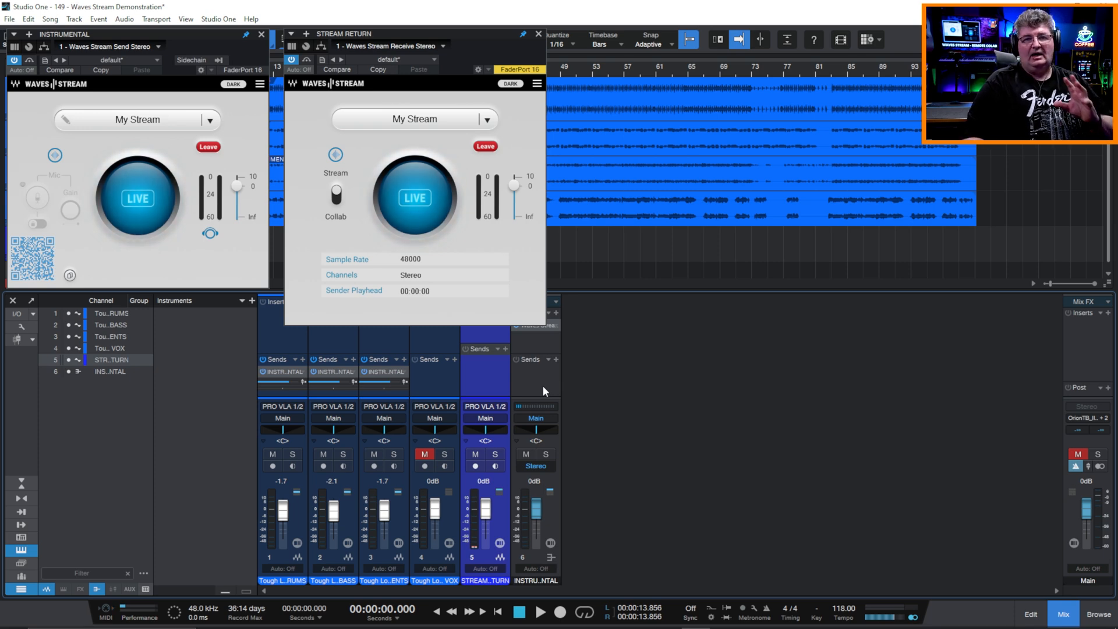
pyautogui.moveTo(615, 391)
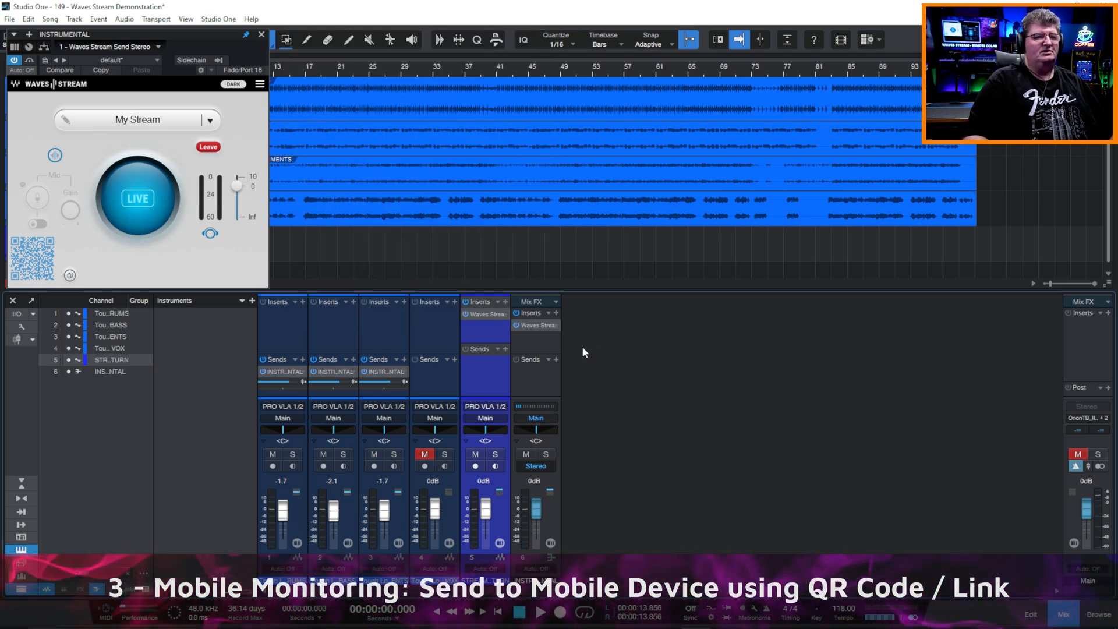
pyautogui.moveTo(546, 336)
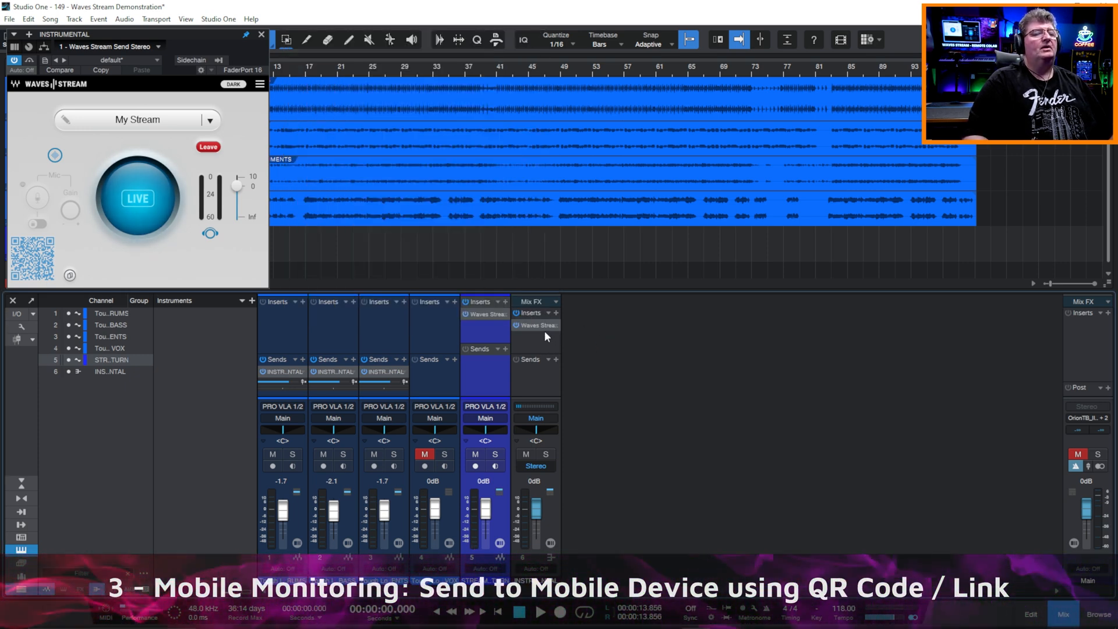
# Delete the STREAM RETURN track from the track list and copy the stream link.
pyautogui.click(137, 198)
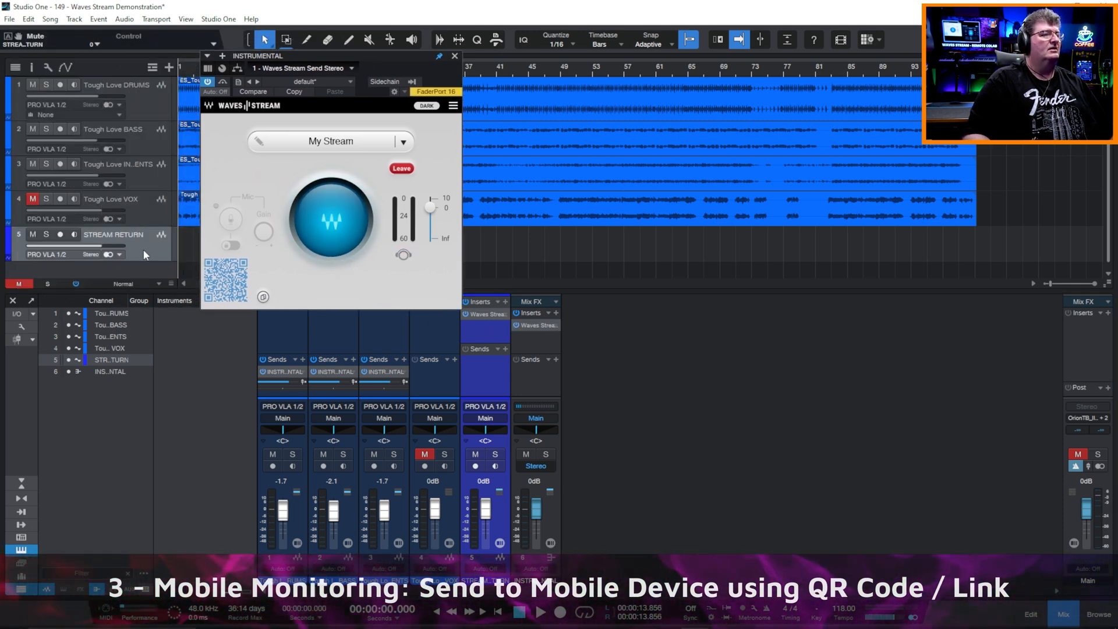
pyautogui.rightClick(143, 254)
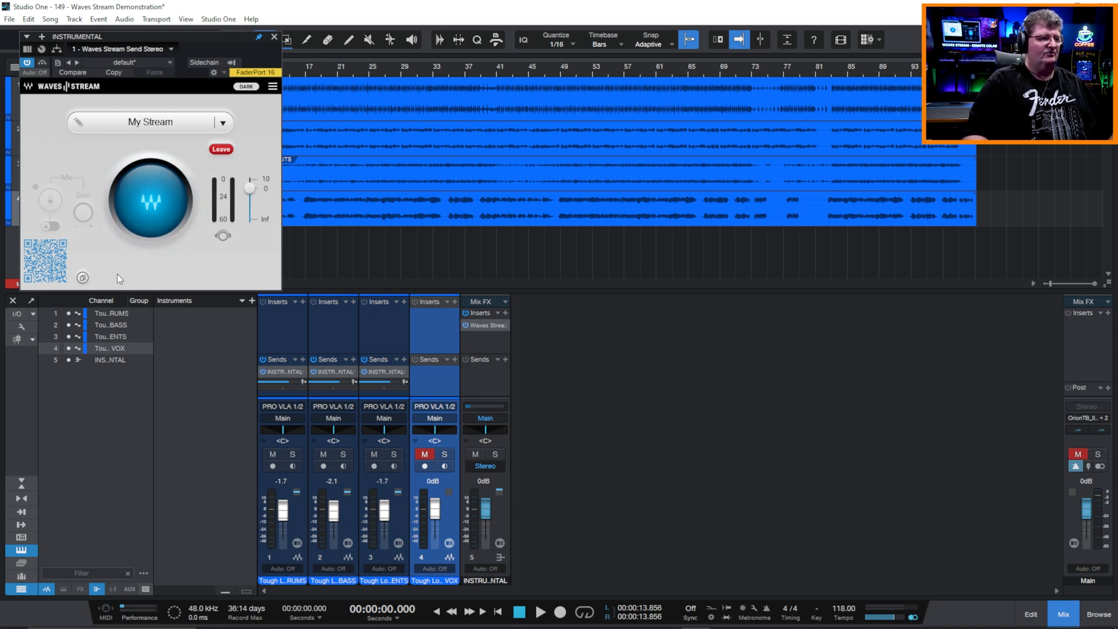
pyautogui.click(82, 279)
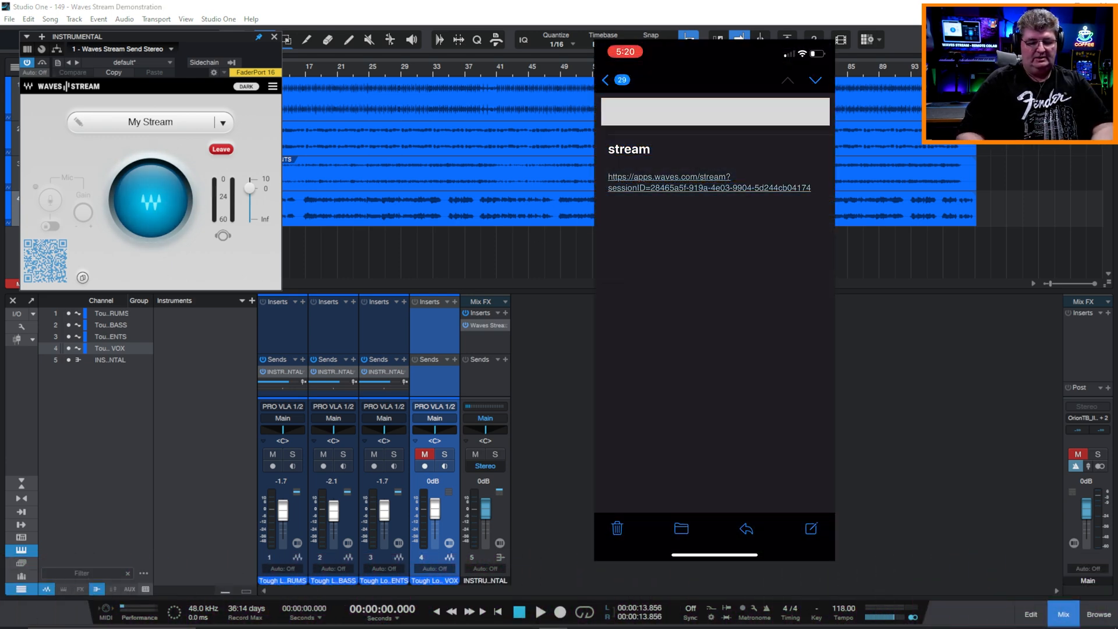
# Open the emailed link on the iPhone, connect to My Stream, and start playback.
pyautogui.click(708, 182)
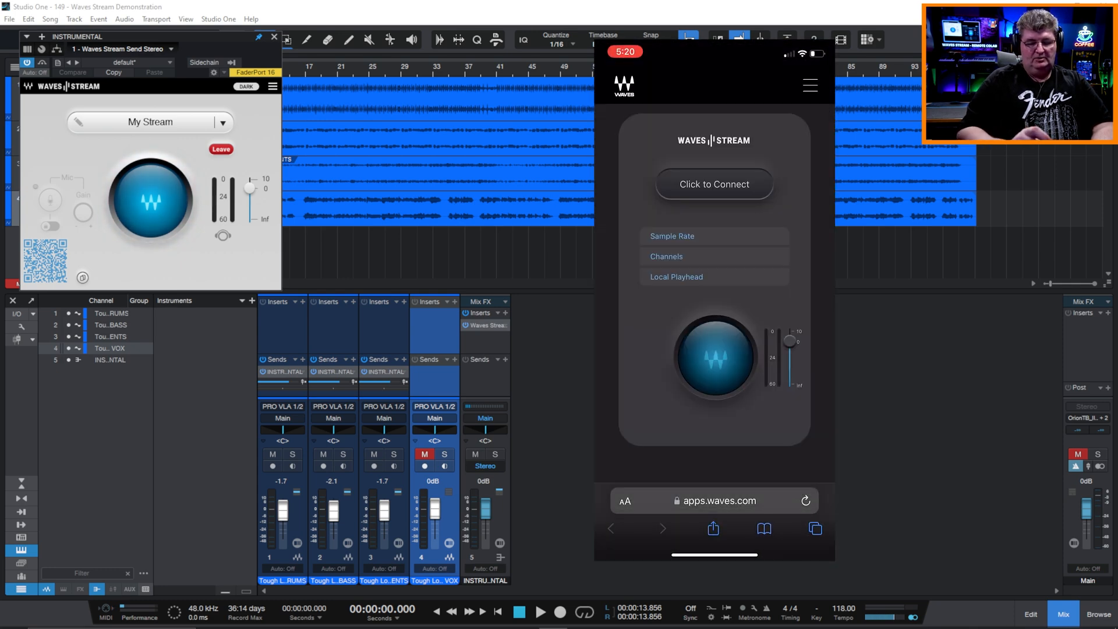
pyautogui.click(713, 184)
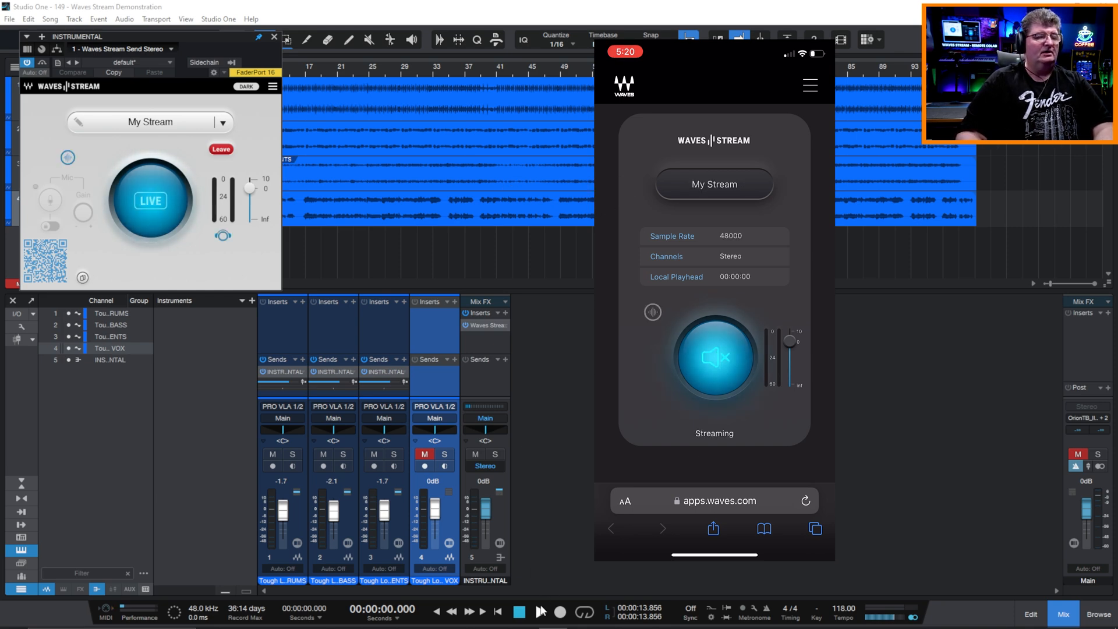
pyautogui.click(543, 611)
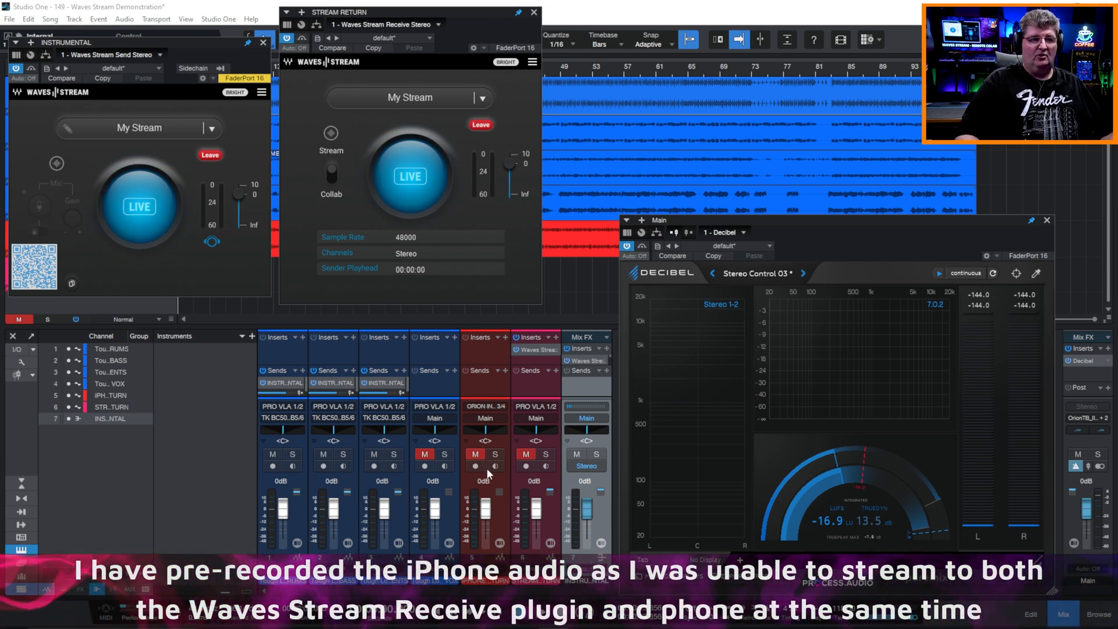
pyautogui.moveTo(489, 510)
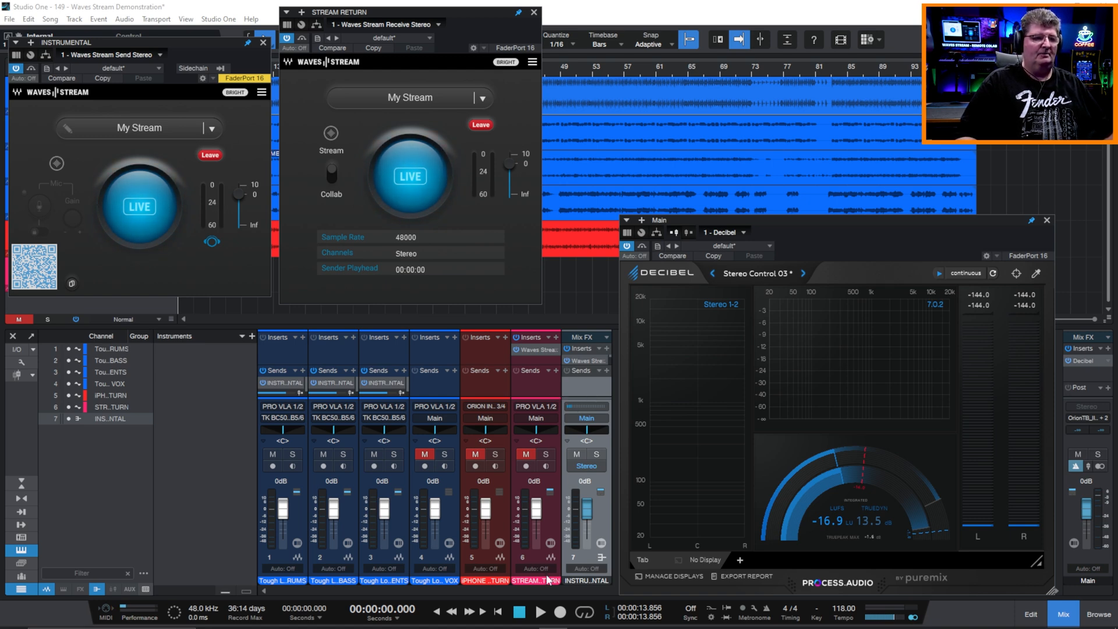
# Unmute STREAM RETURN to hear the received audio for Decibel metering.
pyautogui.click(542, 613)
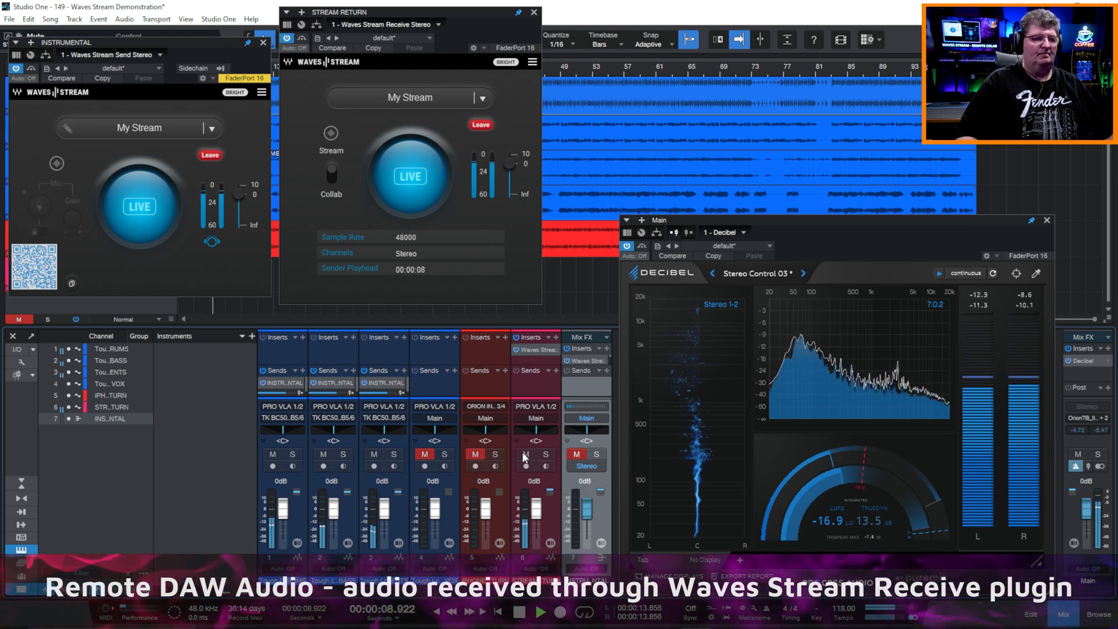
pyautogui.moveTo(546, 456)
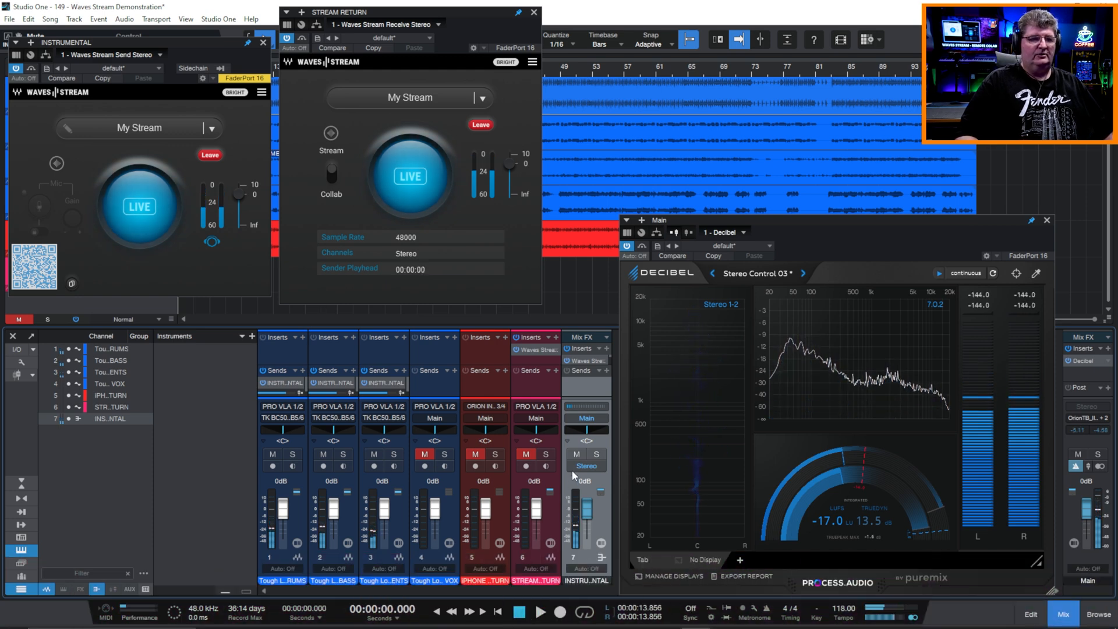
pyautogui.moveTo(557, 449)
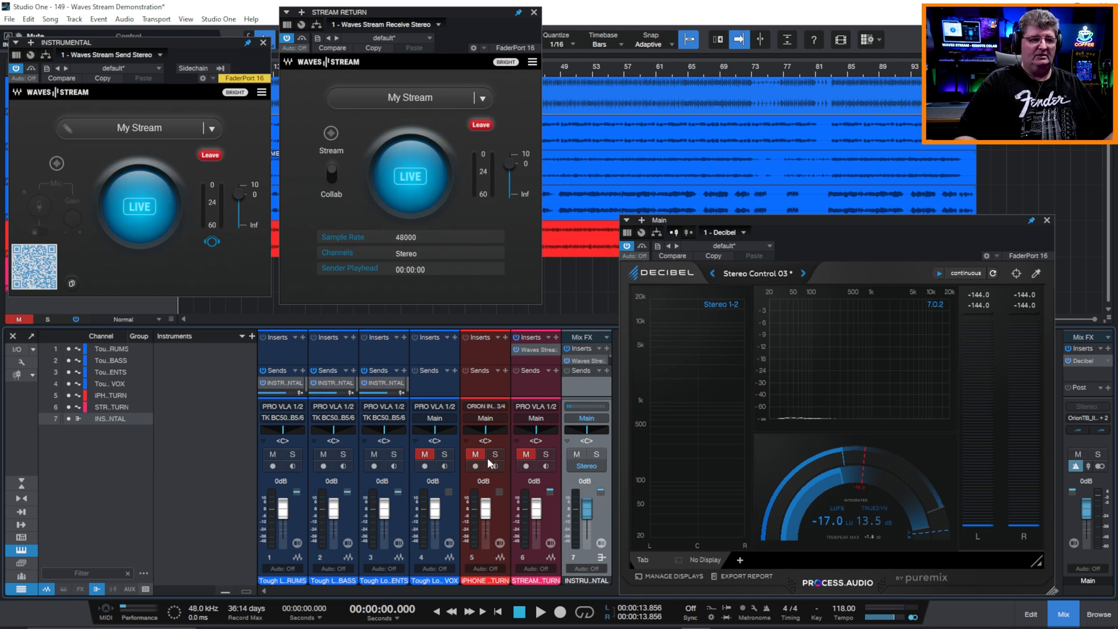
pyautogui.moveTo(547, 464)
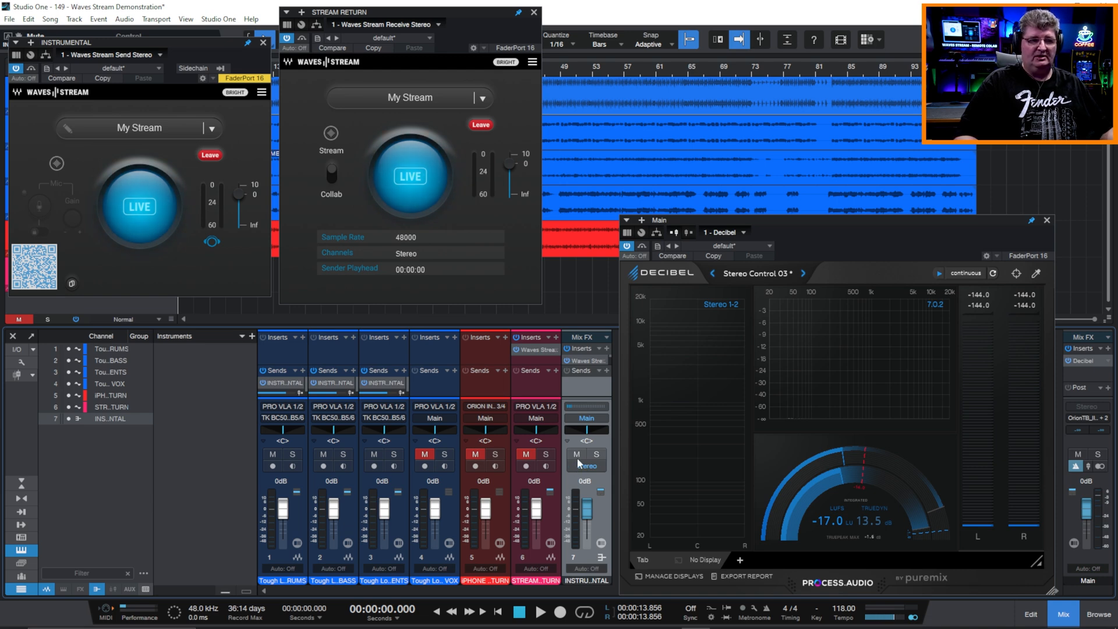
pyautogui.moveTo(852, 376)
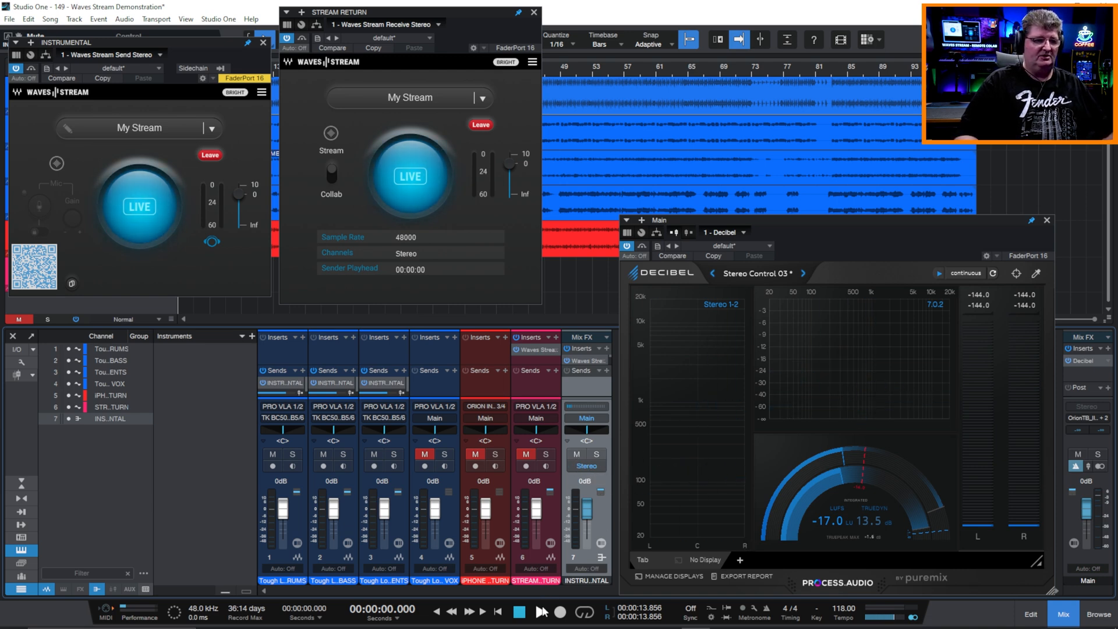
# Play the song, mute the INSTRUMENTAL bus, and restart playback to compare Decibel readings.
pyautogui.click(542, 612)
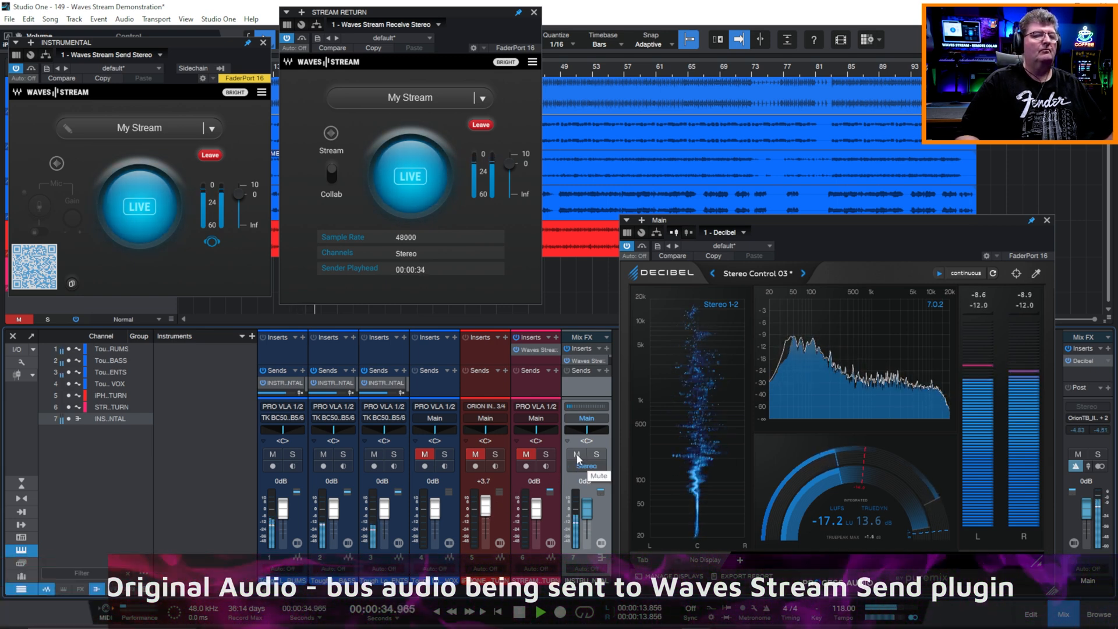
pyautogui.click(518, 612)
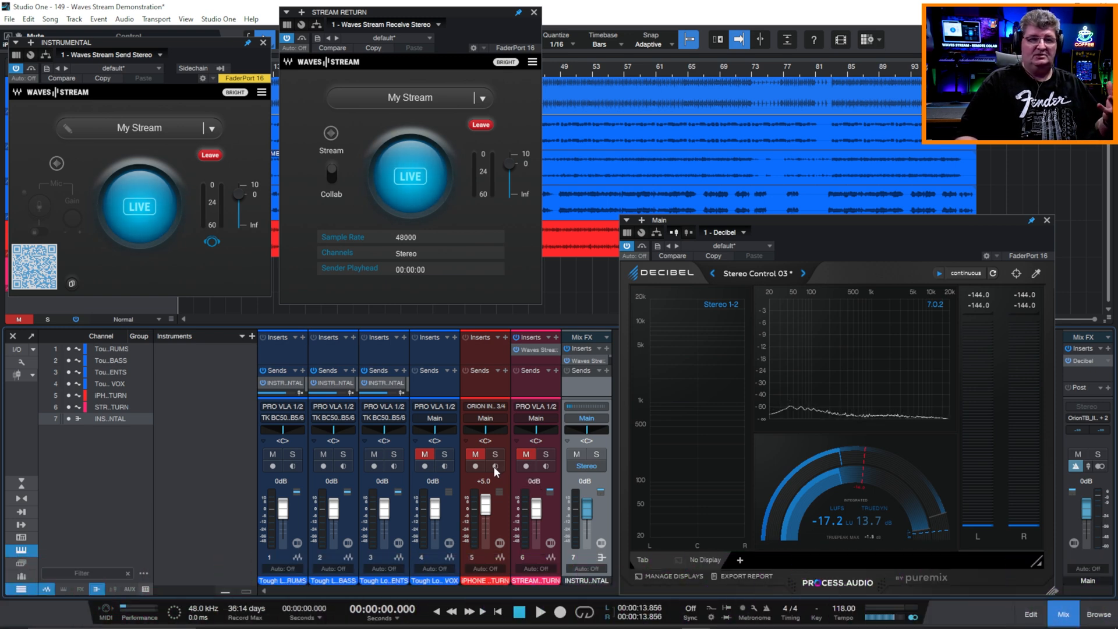
pyautogui.moveTo(521, 388)
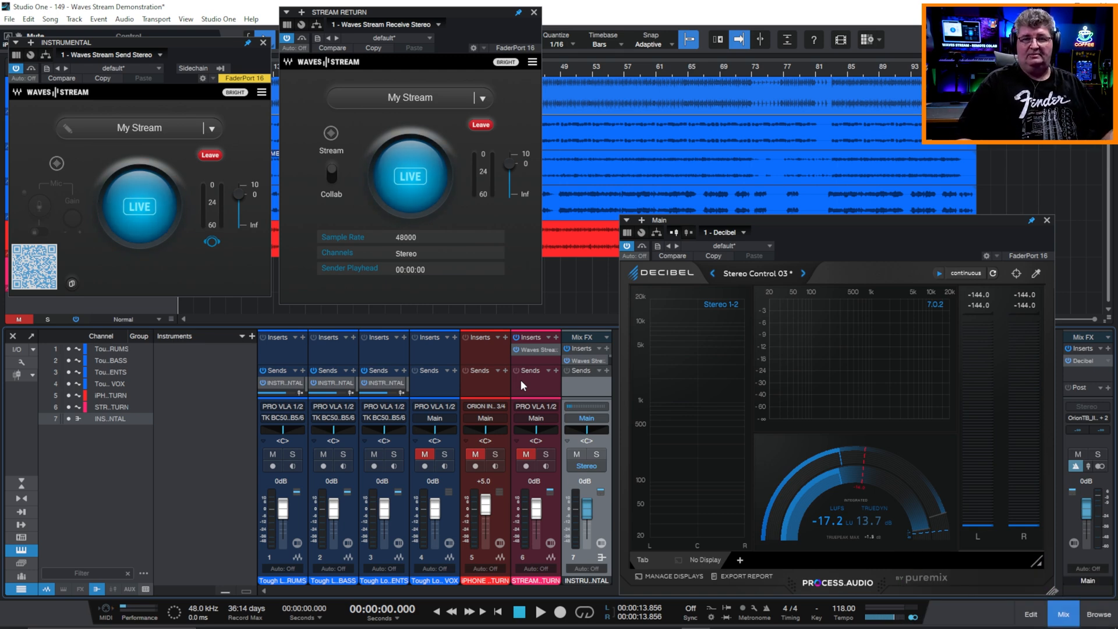
pyautogui.click(542, 612)
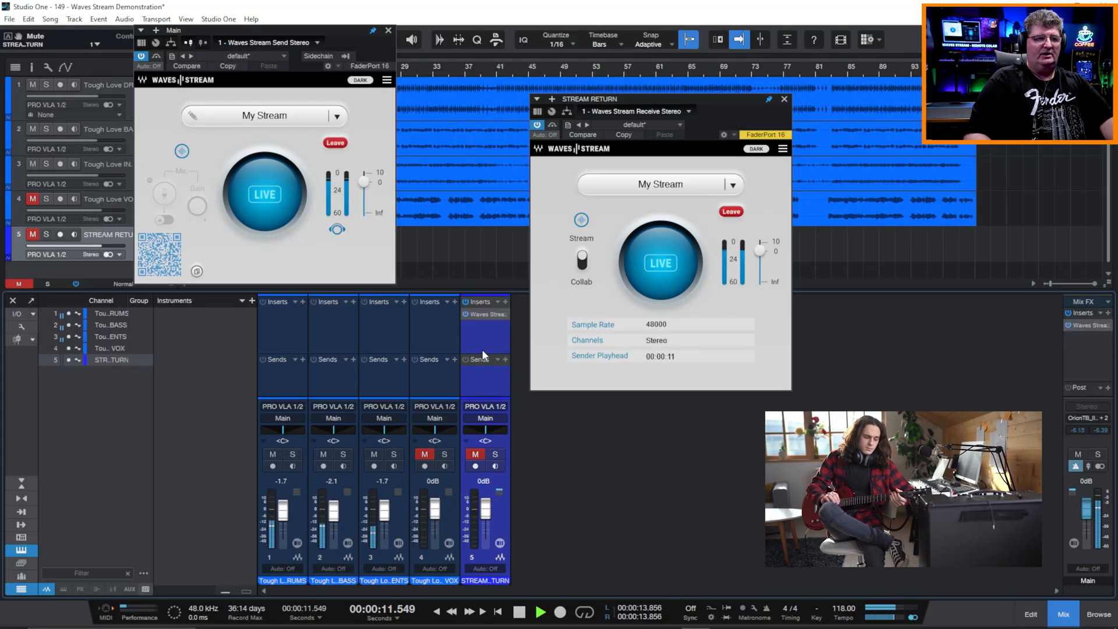